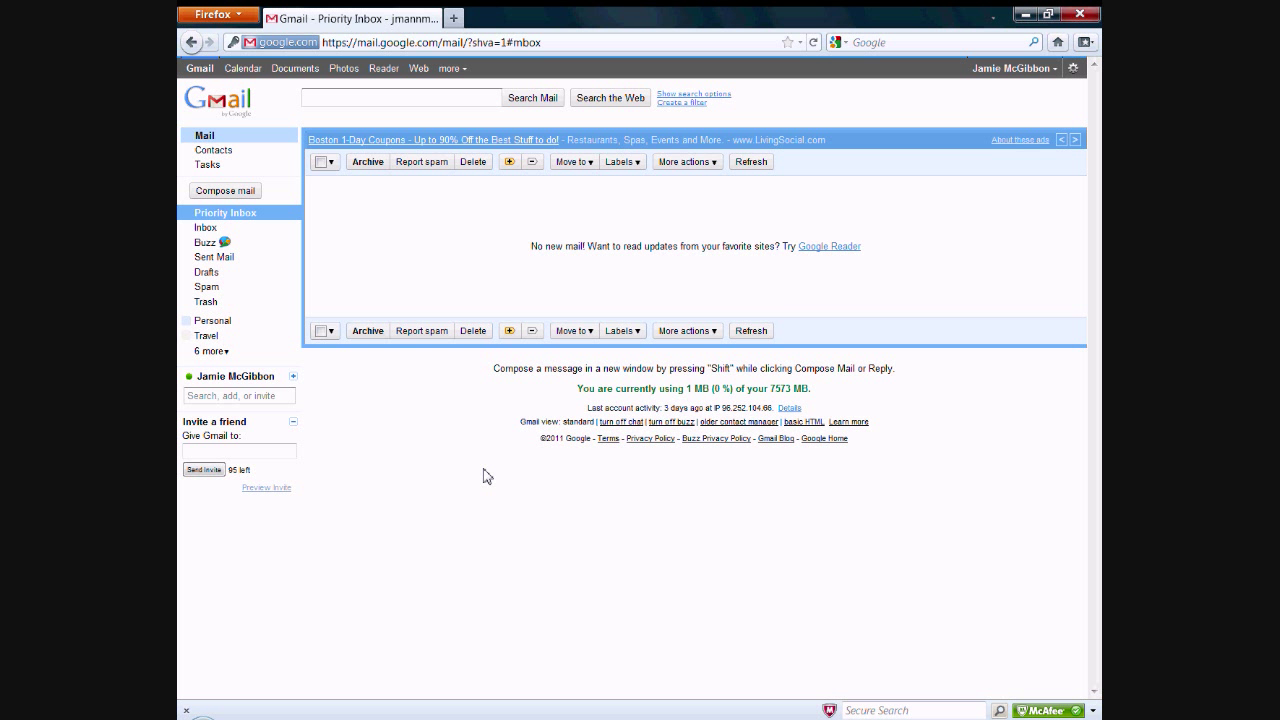
mouse_move(504, 472)
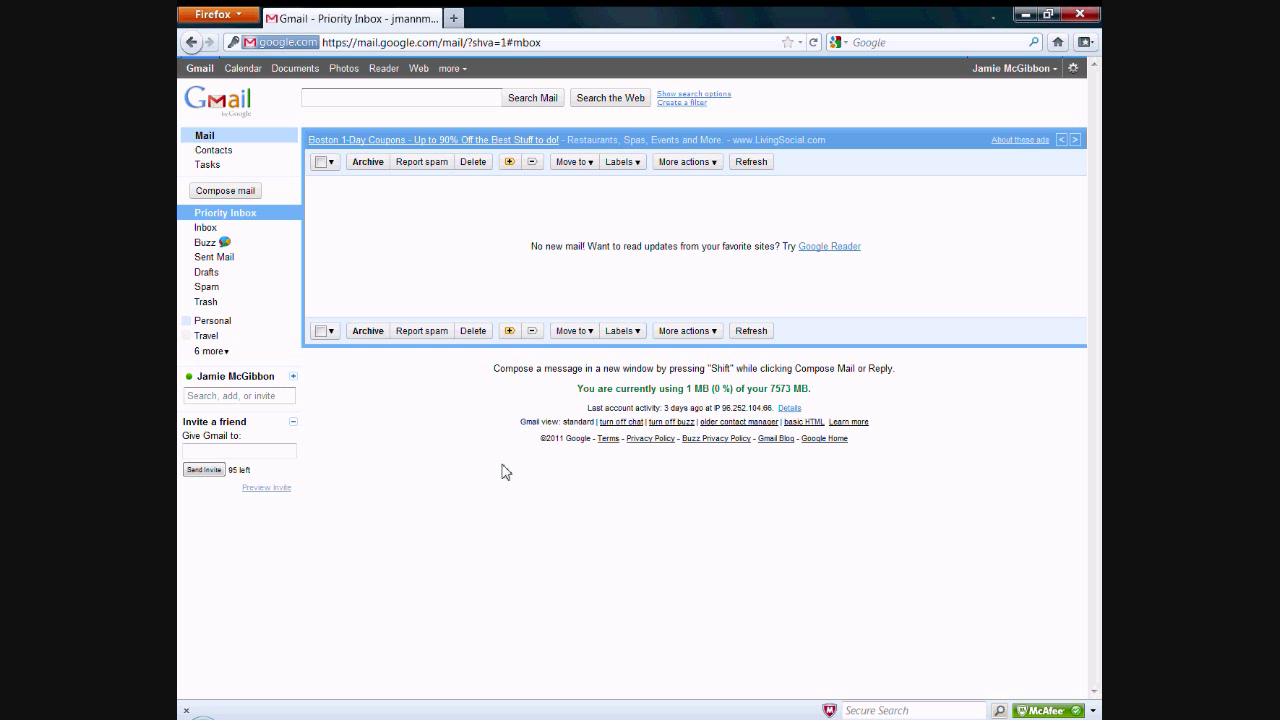
mouse_move(506, 472)
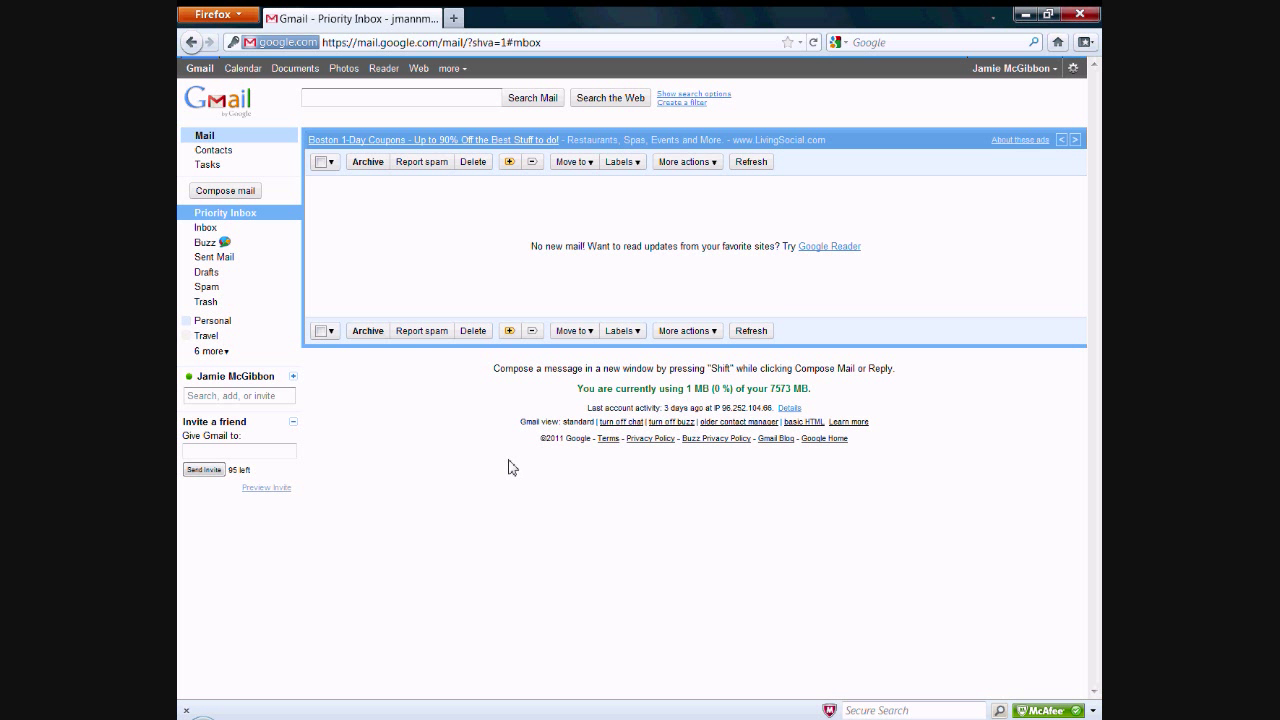
mouse_move(208, 166)
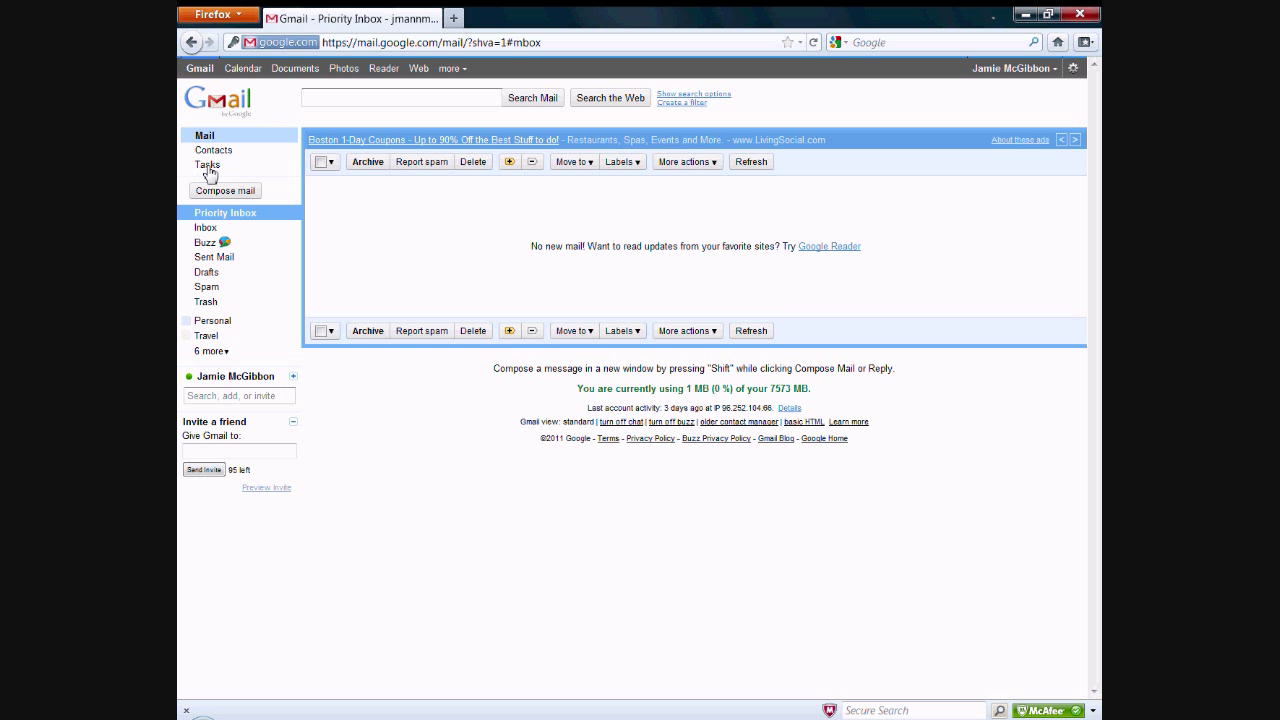
Show the Tasks panel's Default List and focus its empty first task line.
click(208, 164)
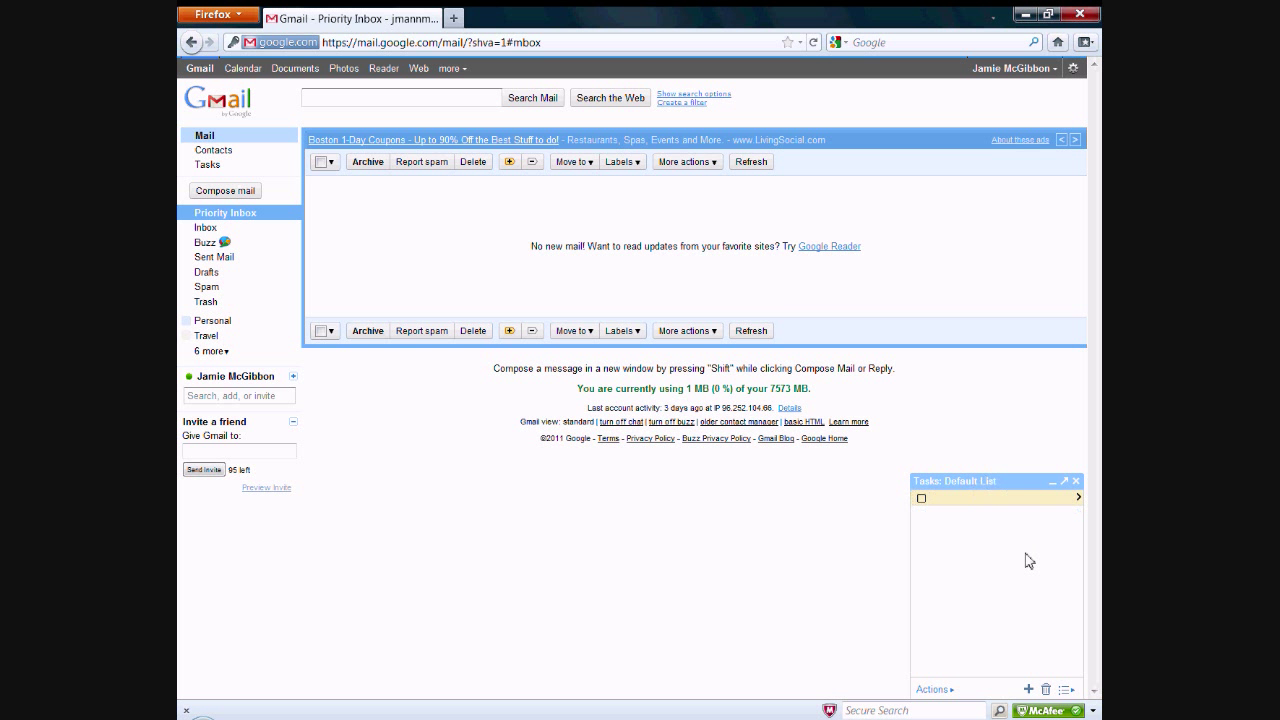
click(996, 498)
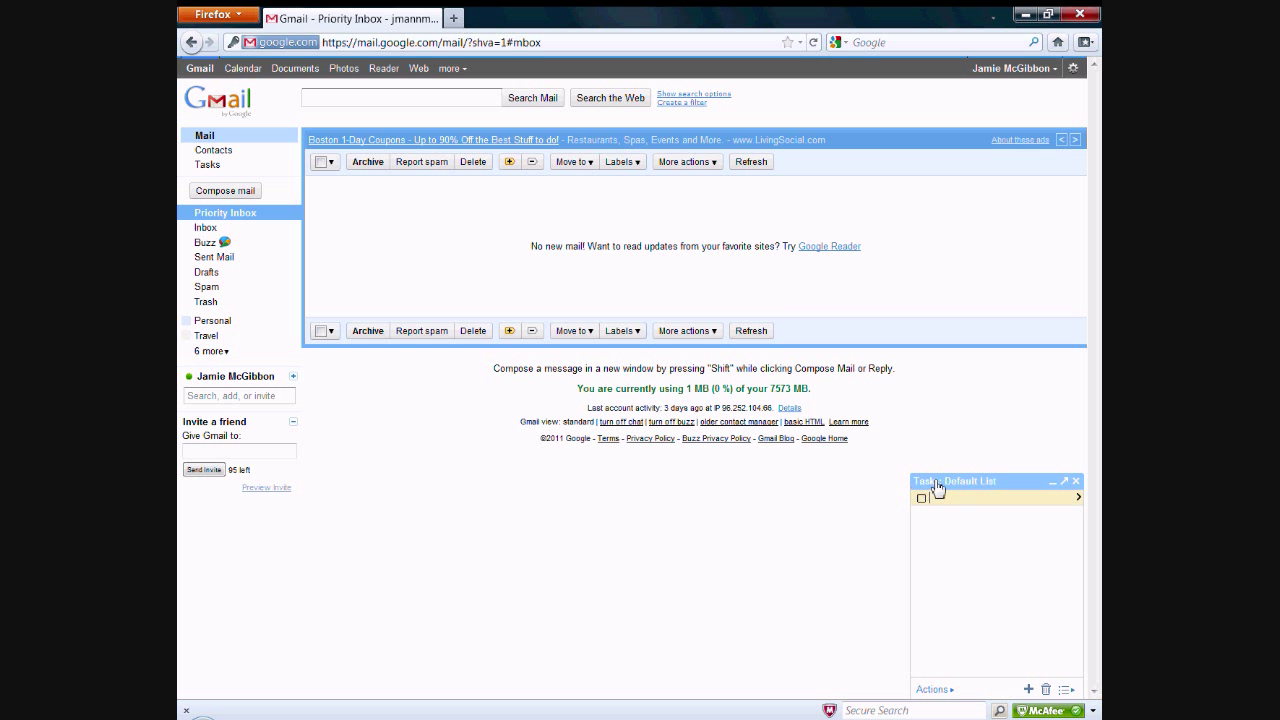
mouse_move(772, 502)
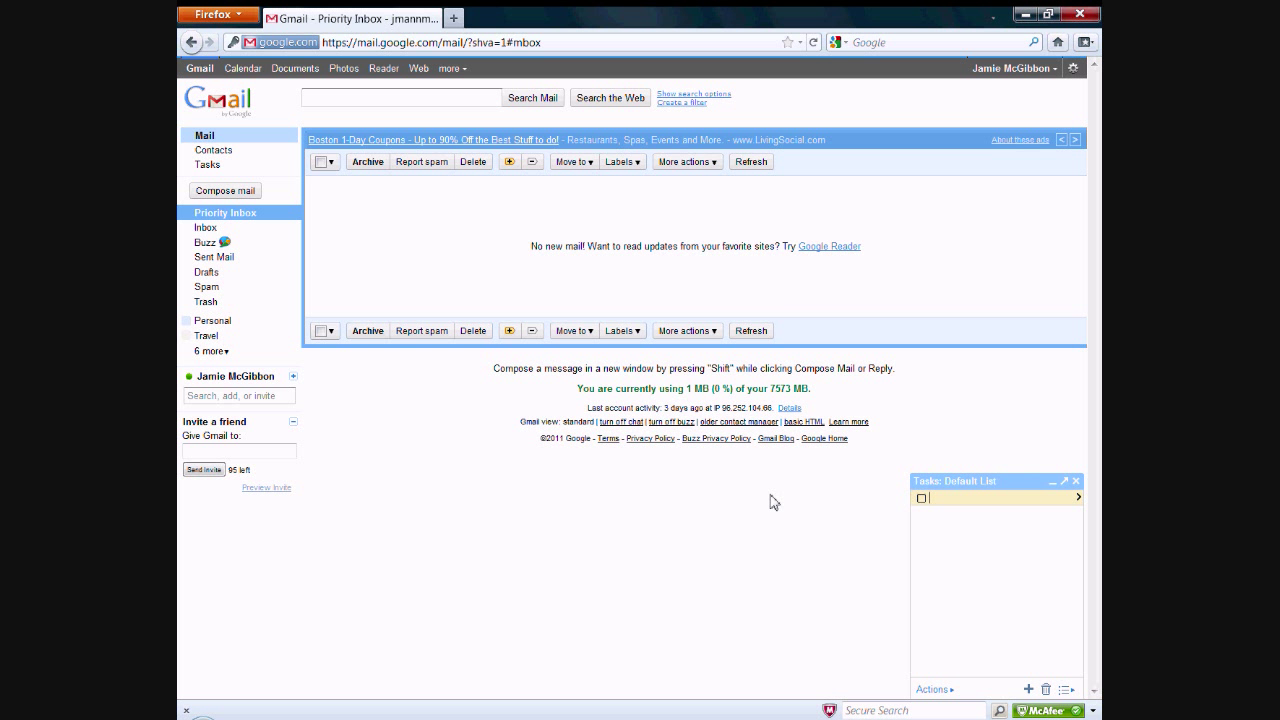
click(940, 496)
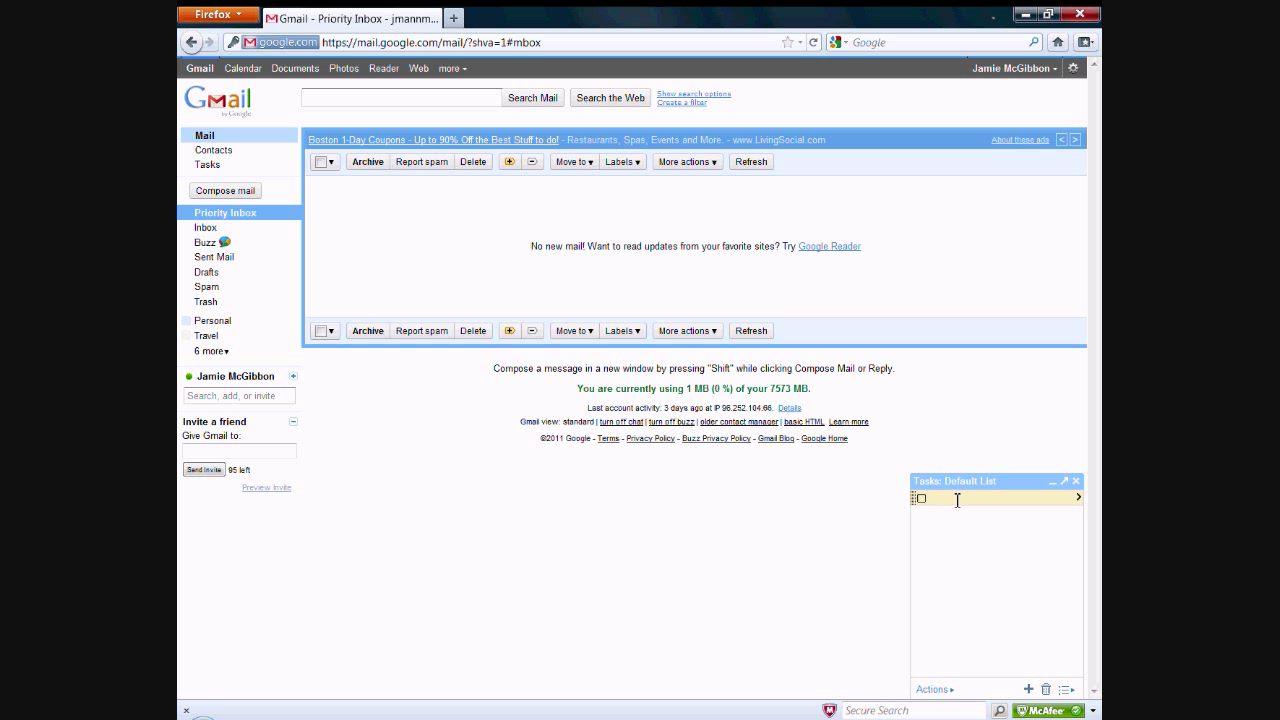
Enter 'Task One' as the first task, leaving a new blank line below it.
text(Tas)
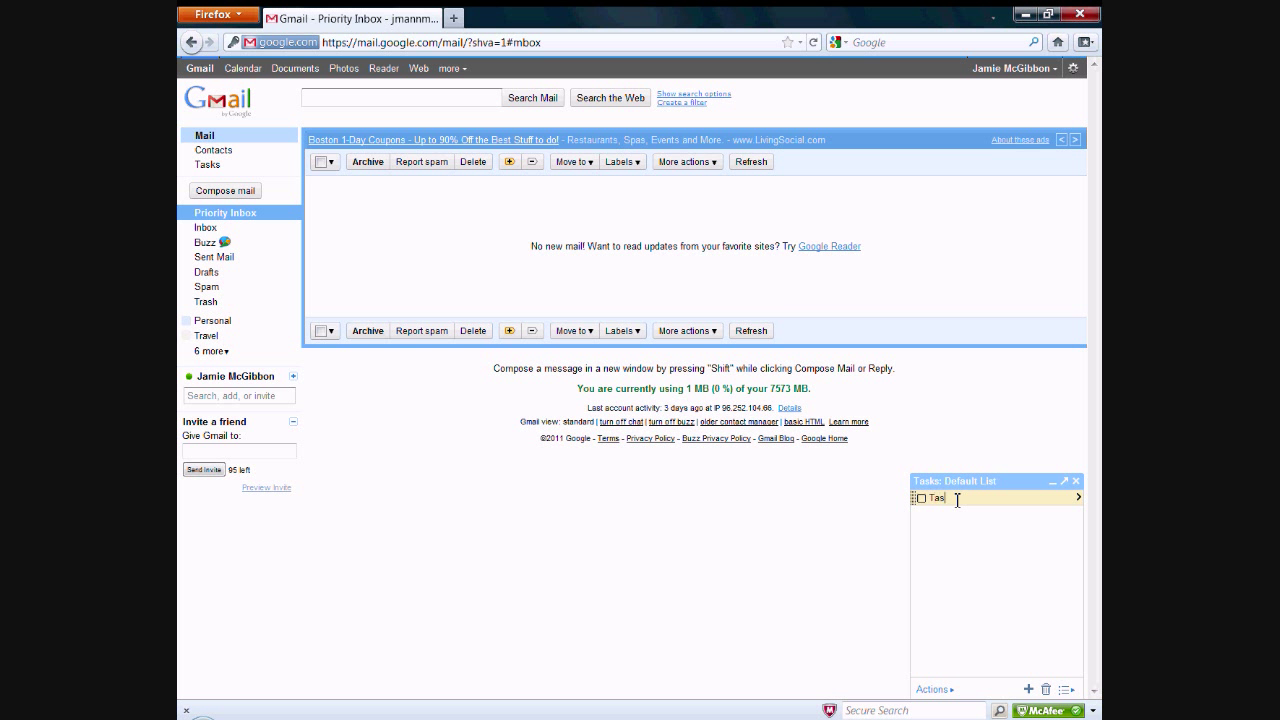
text(Task One)
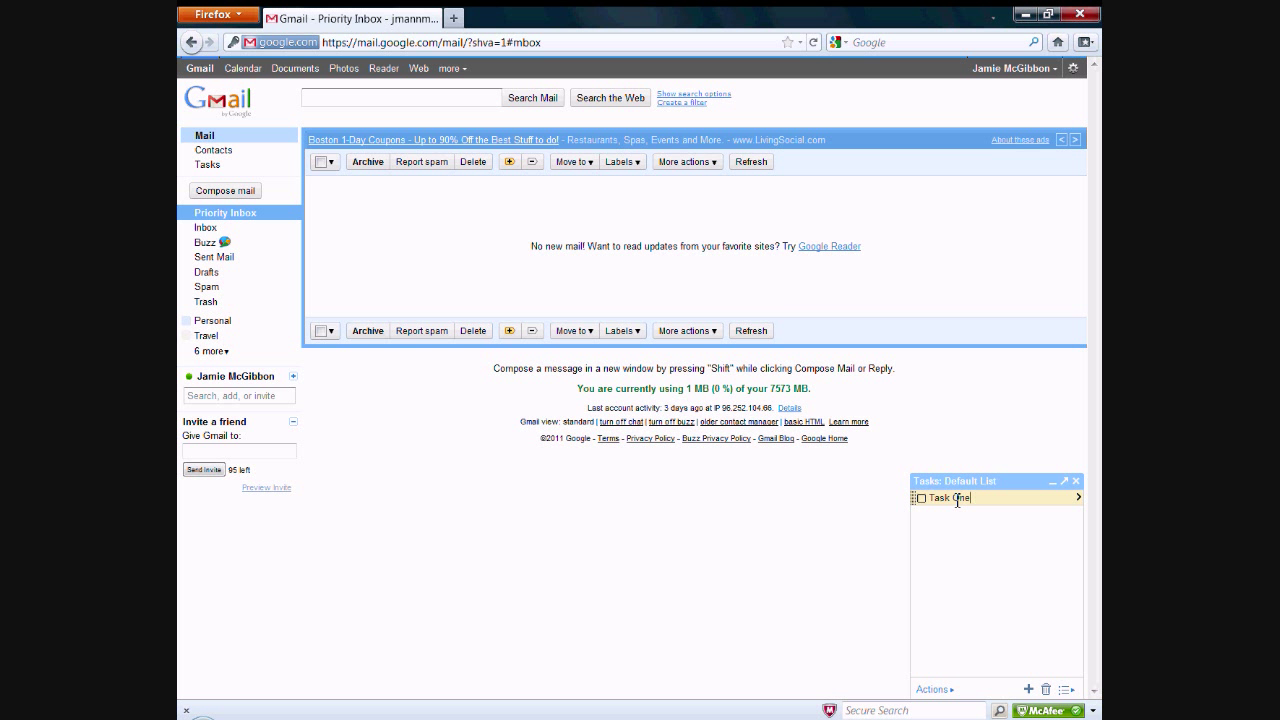
key(Enter)
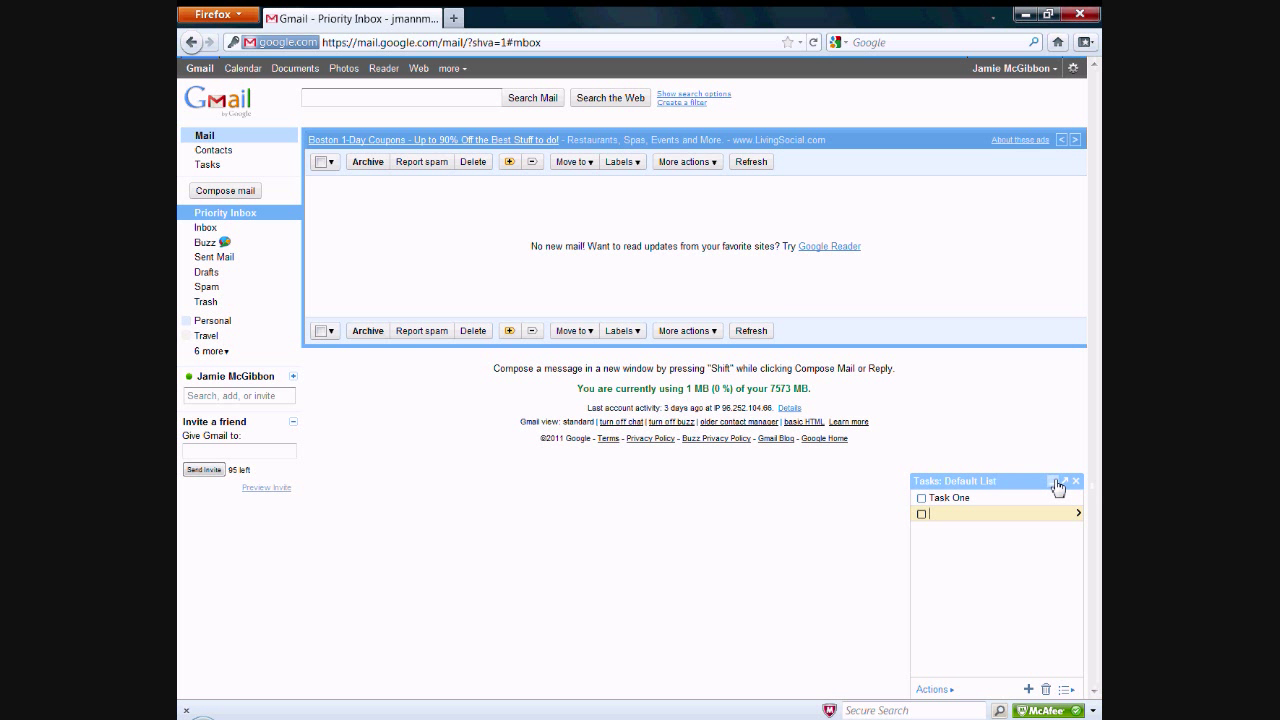
Collapse the Tasks panel, restore it, then pop it out into its own window.
click(1060, 480)
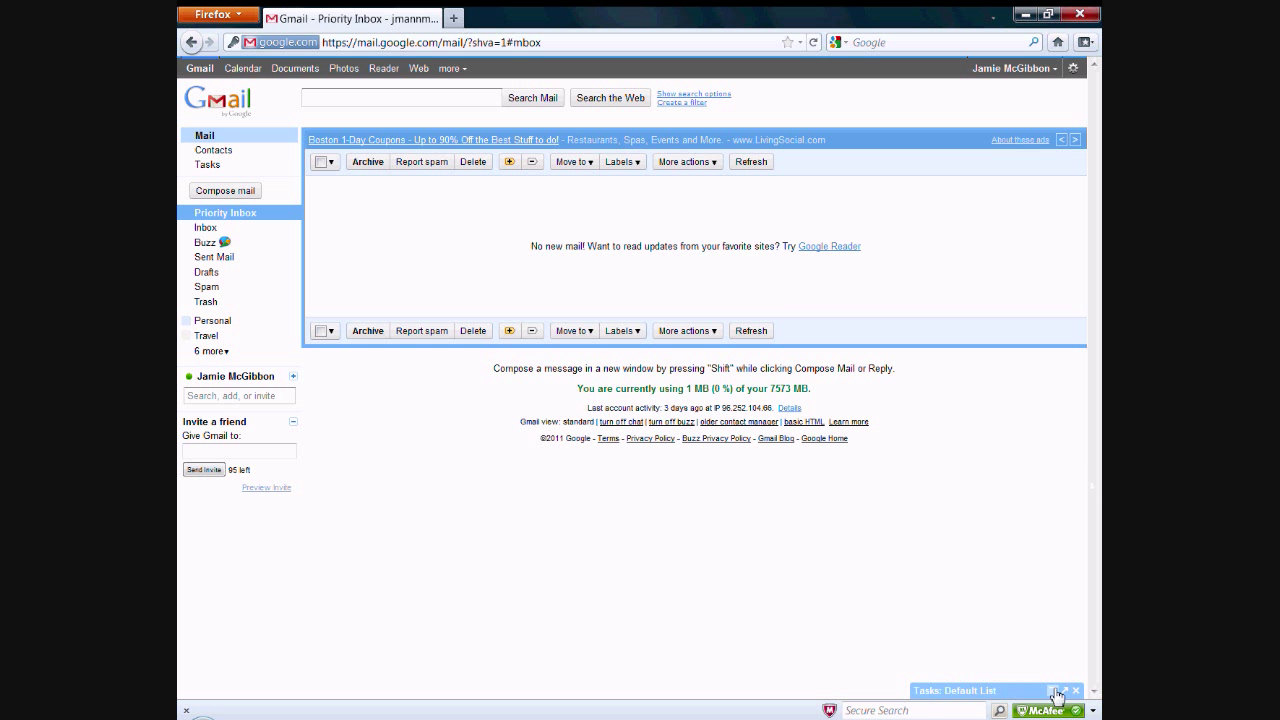
click(1064, 692)
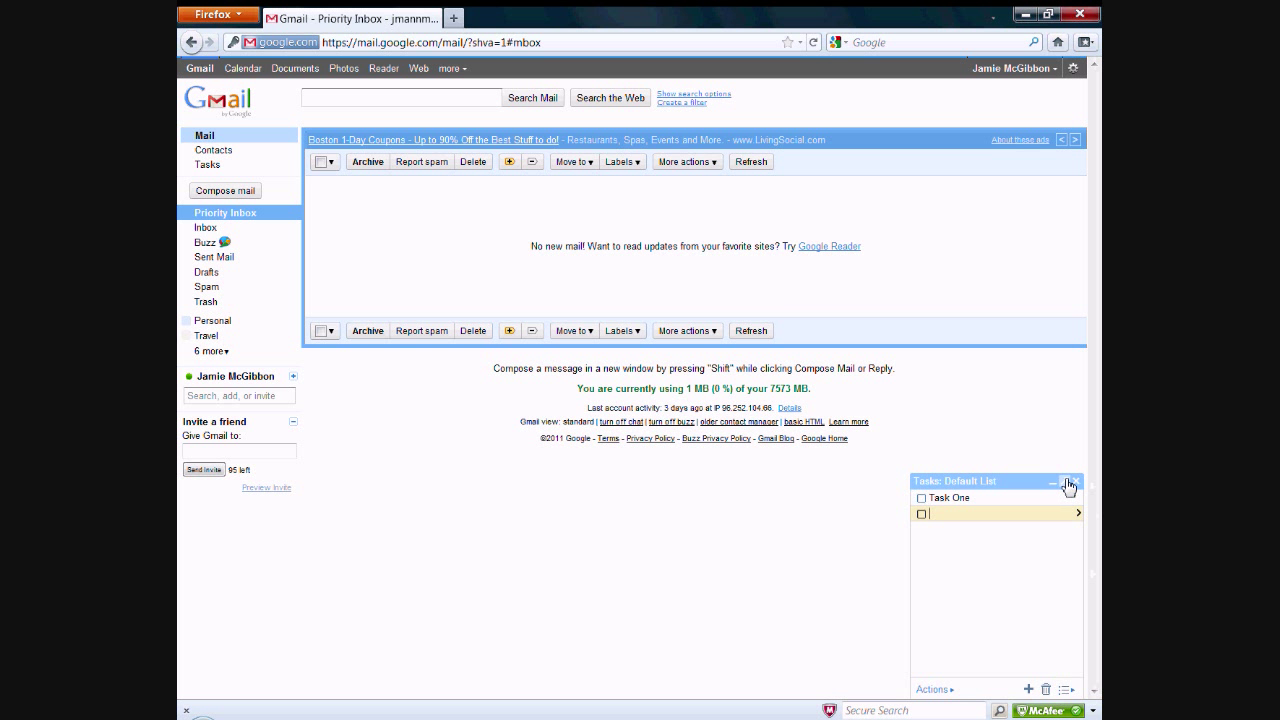
click(1068, 484)
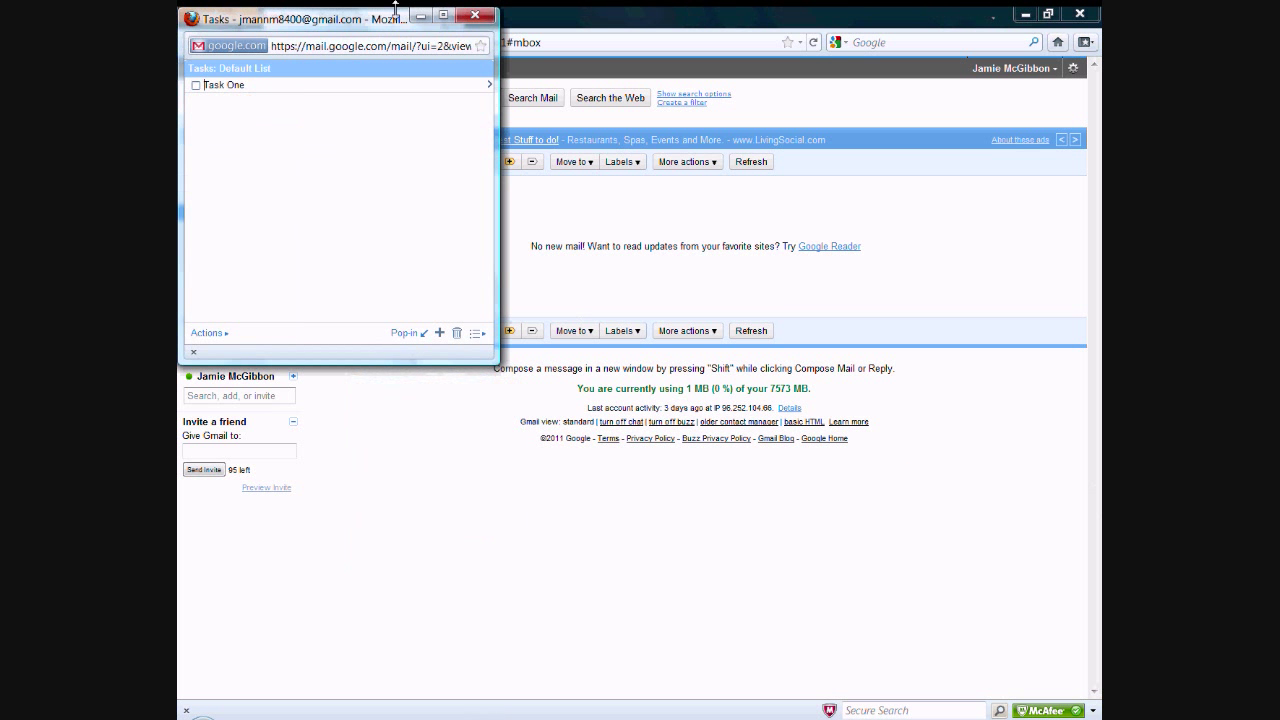
mouse_move(452, 264)
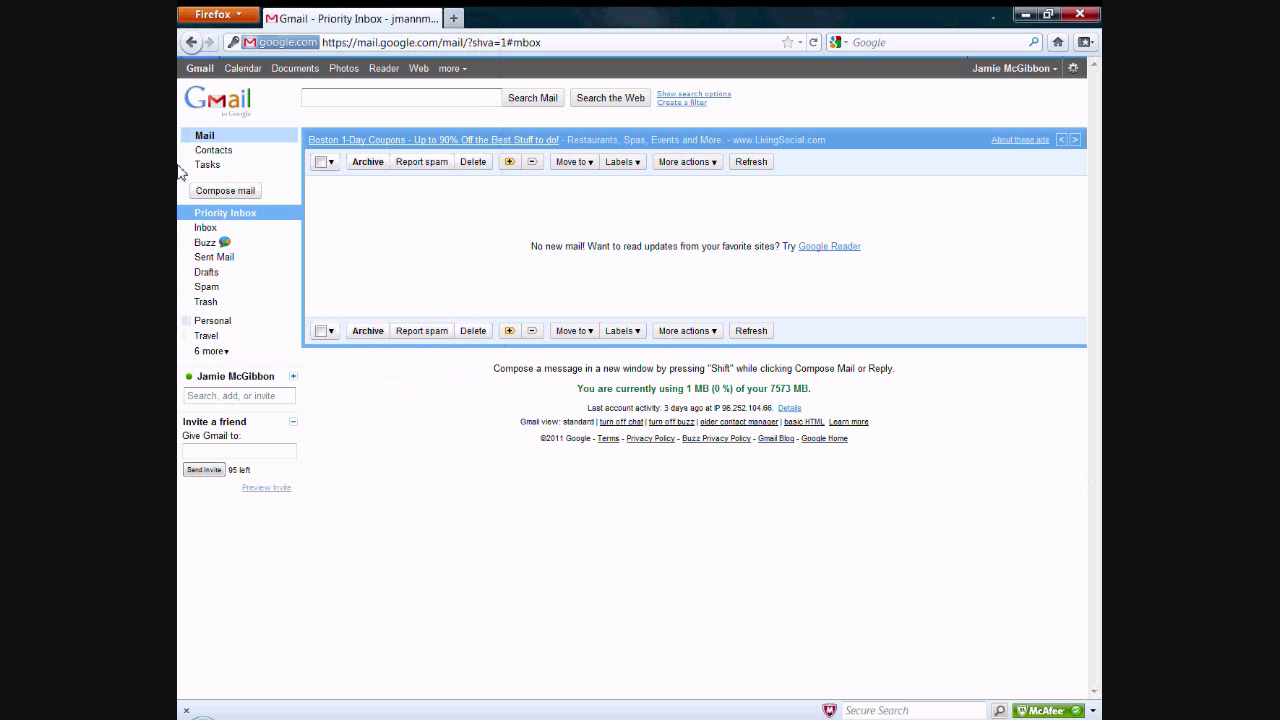
Reopen the Tasks panel and add a second task 'Two' beneath Task One.
click(208, 164)
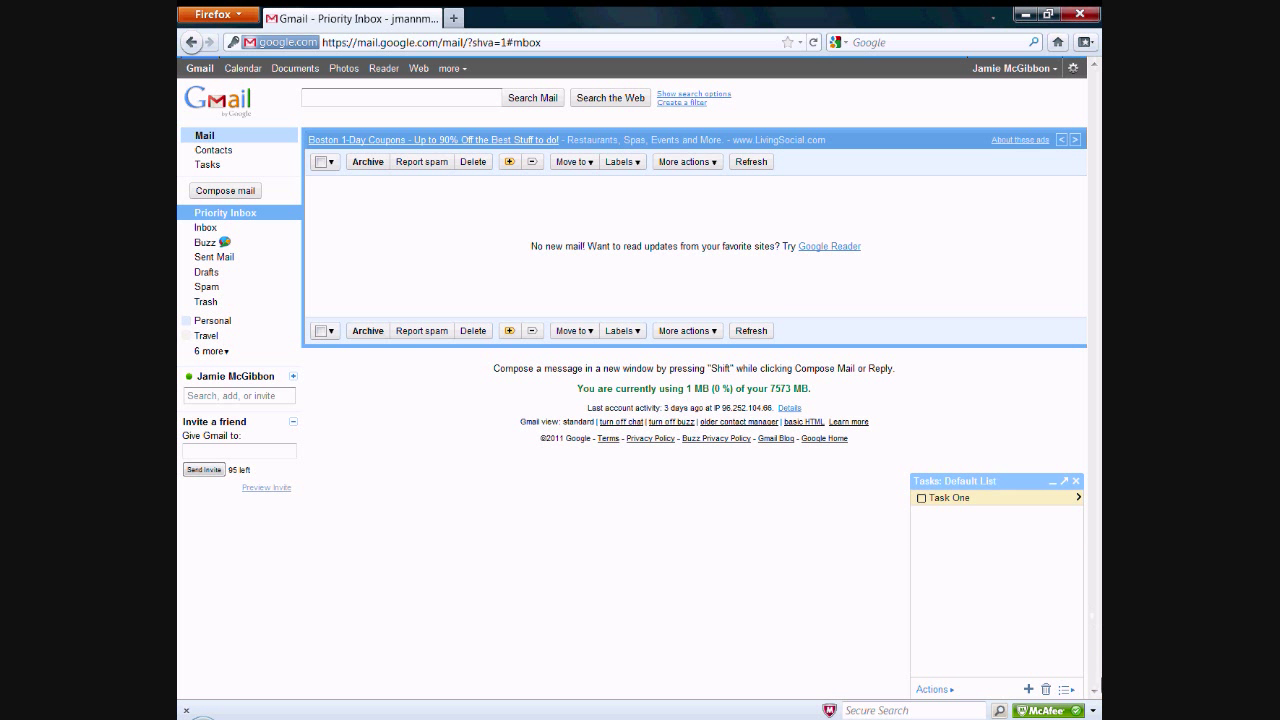
text(Two Two)
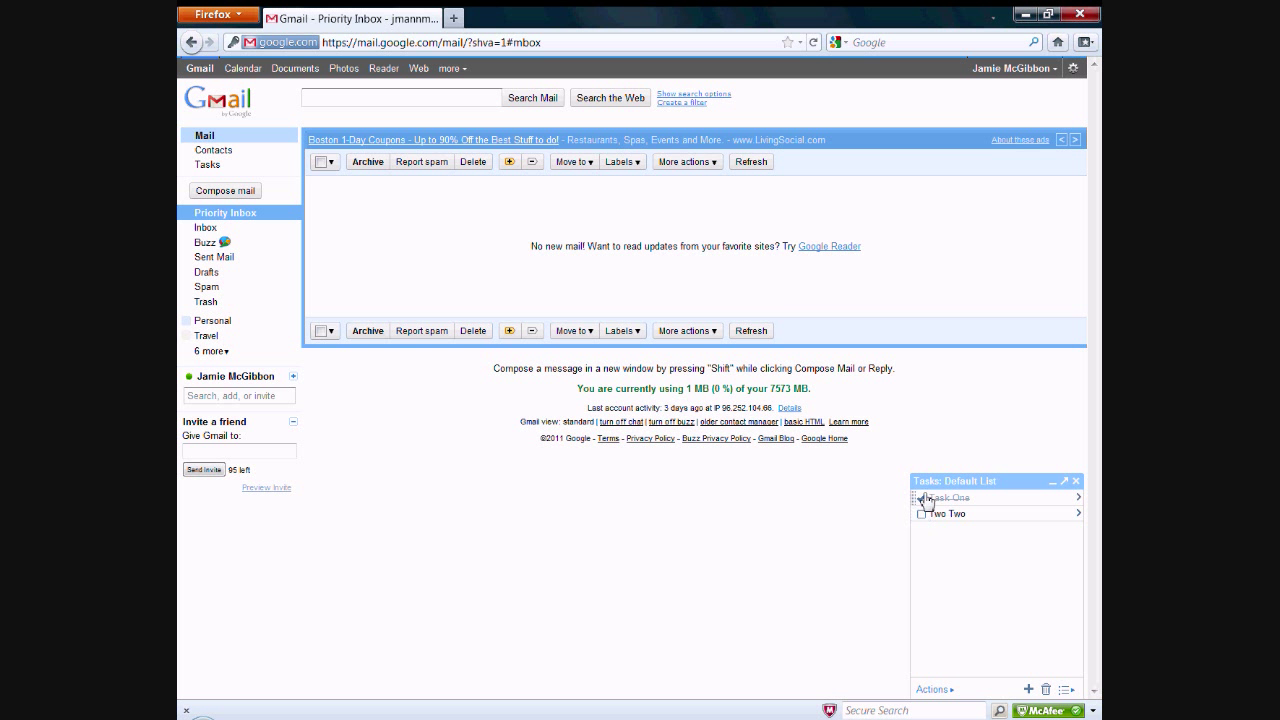
mouse_move(1078, 498)
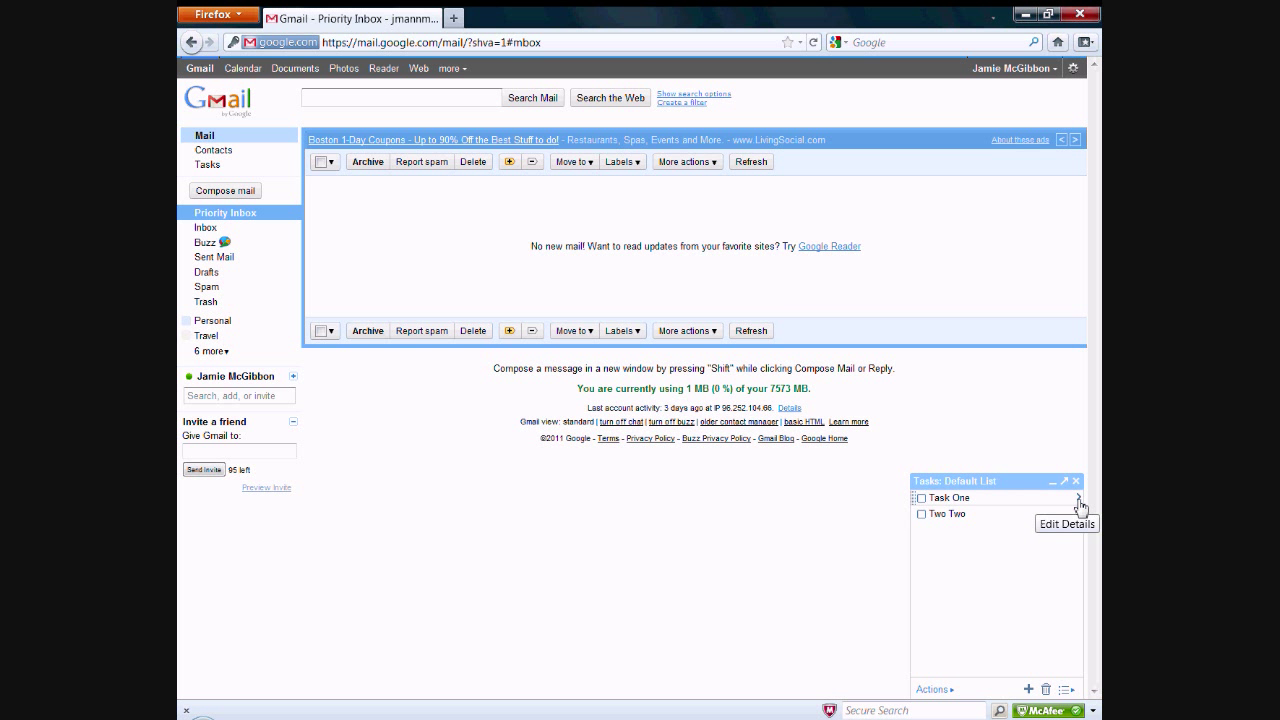
click(1080, 500)
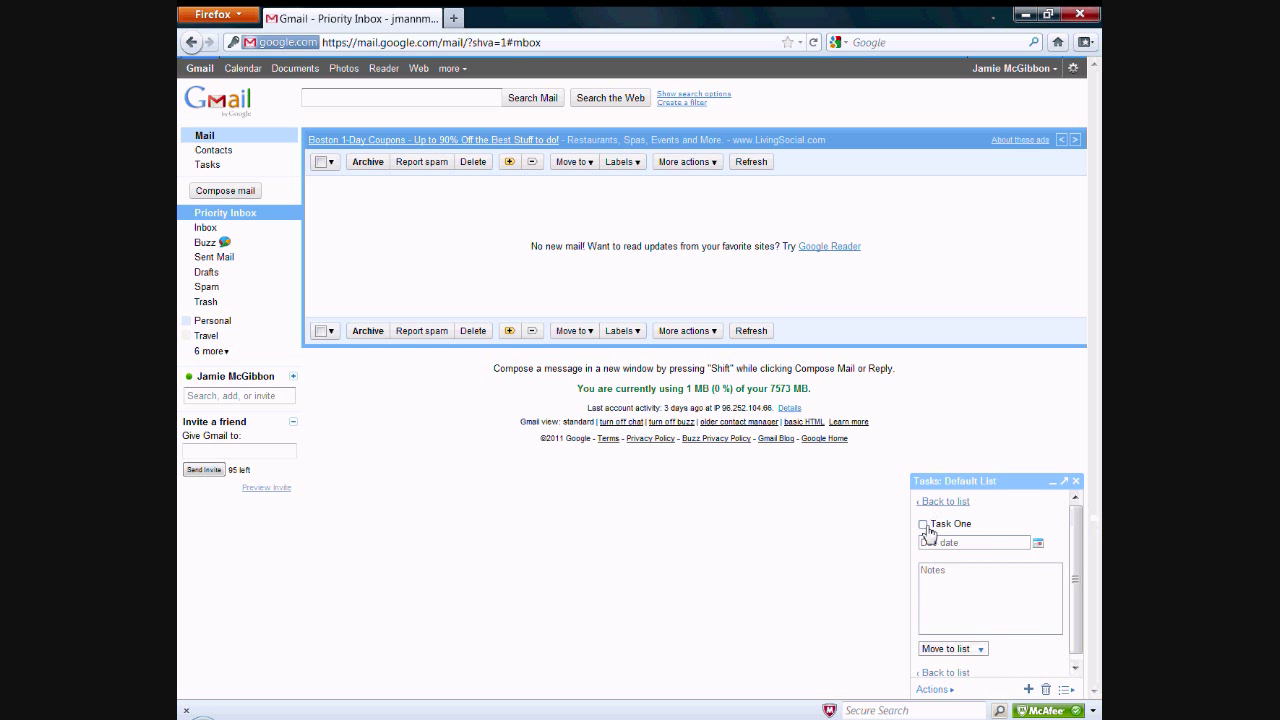
click(972, 598)
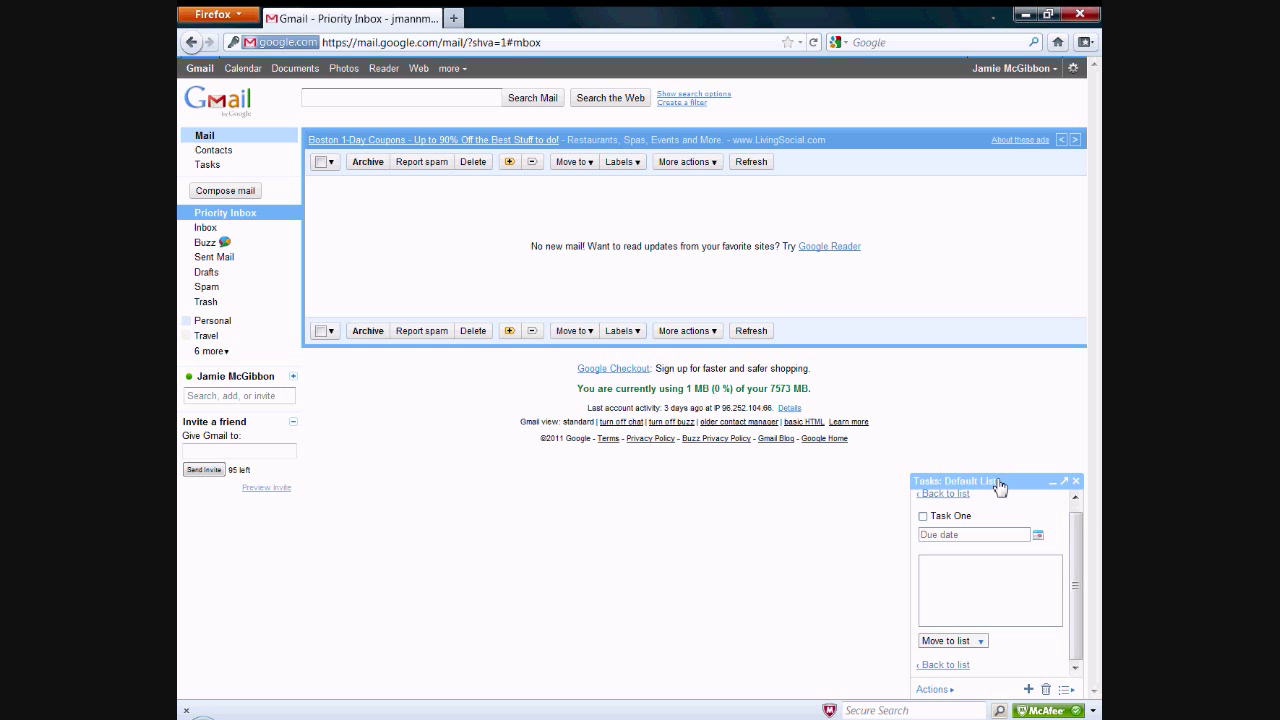
mouse_move(968, 652)
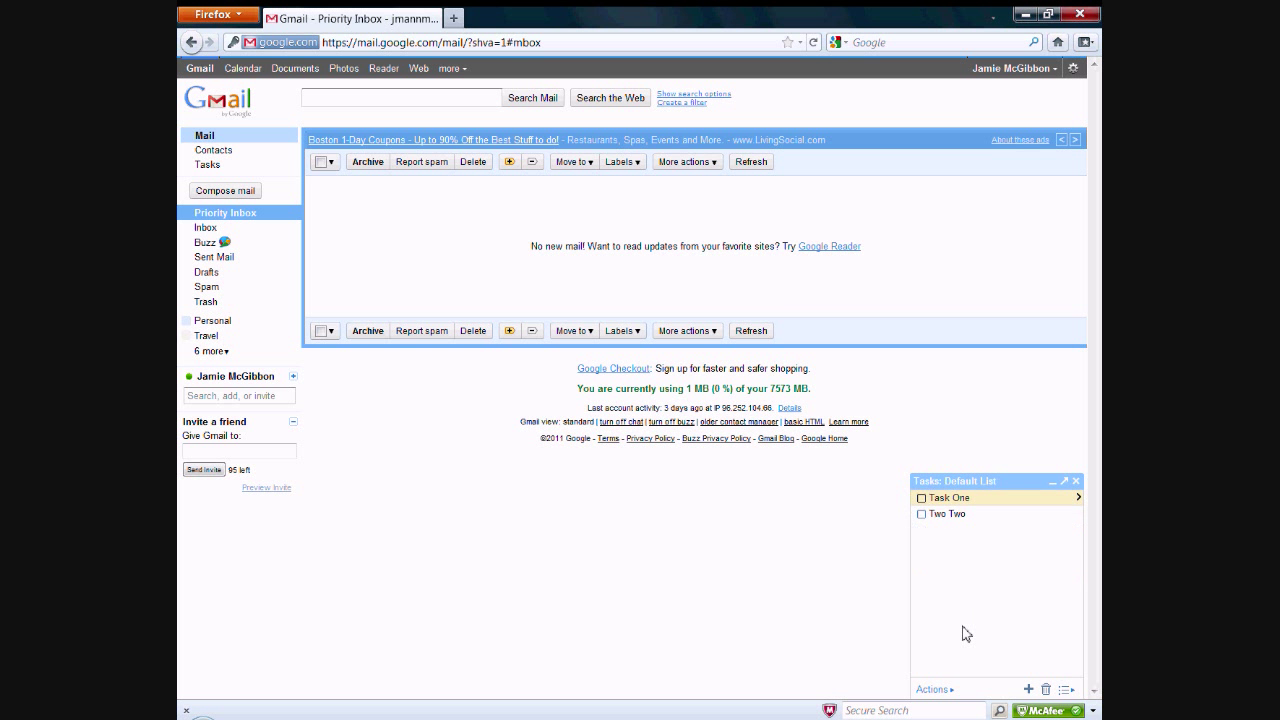
Show the Actions menu with indent, print and sort choices for tasks.
click(1030, 688)
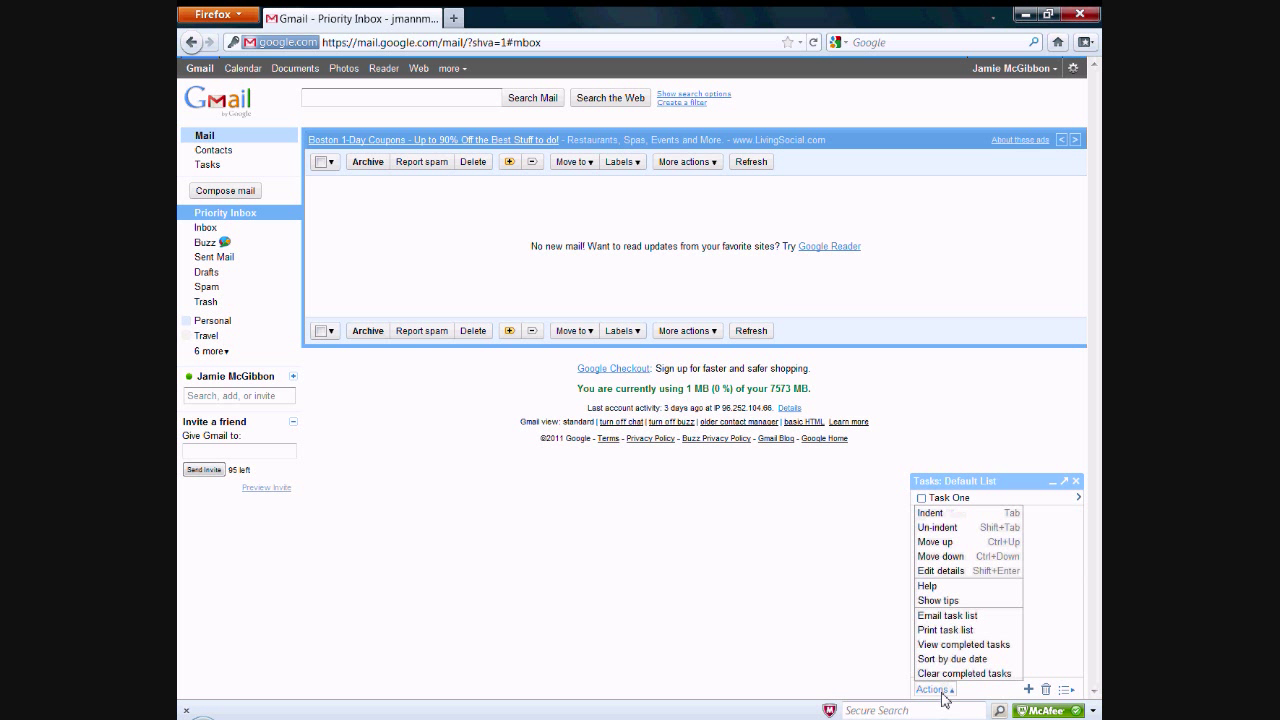
mouse_move(940, 556)
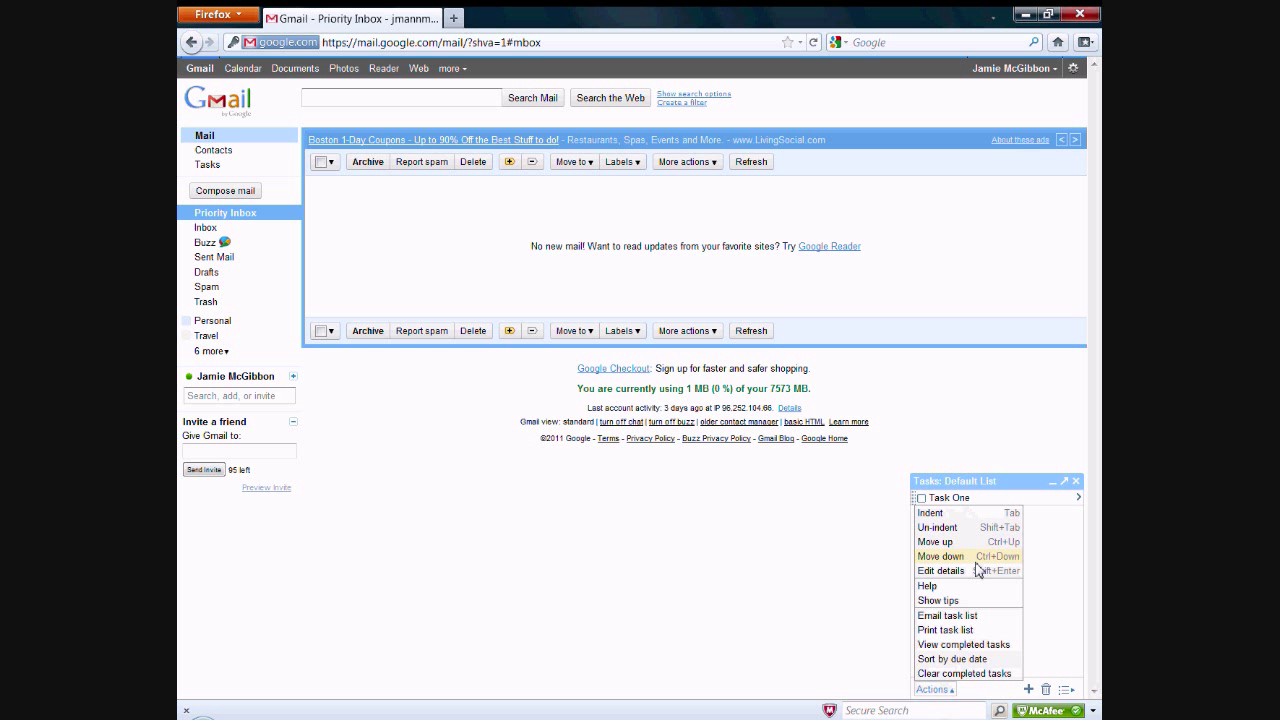
mouse_move(982, 570)
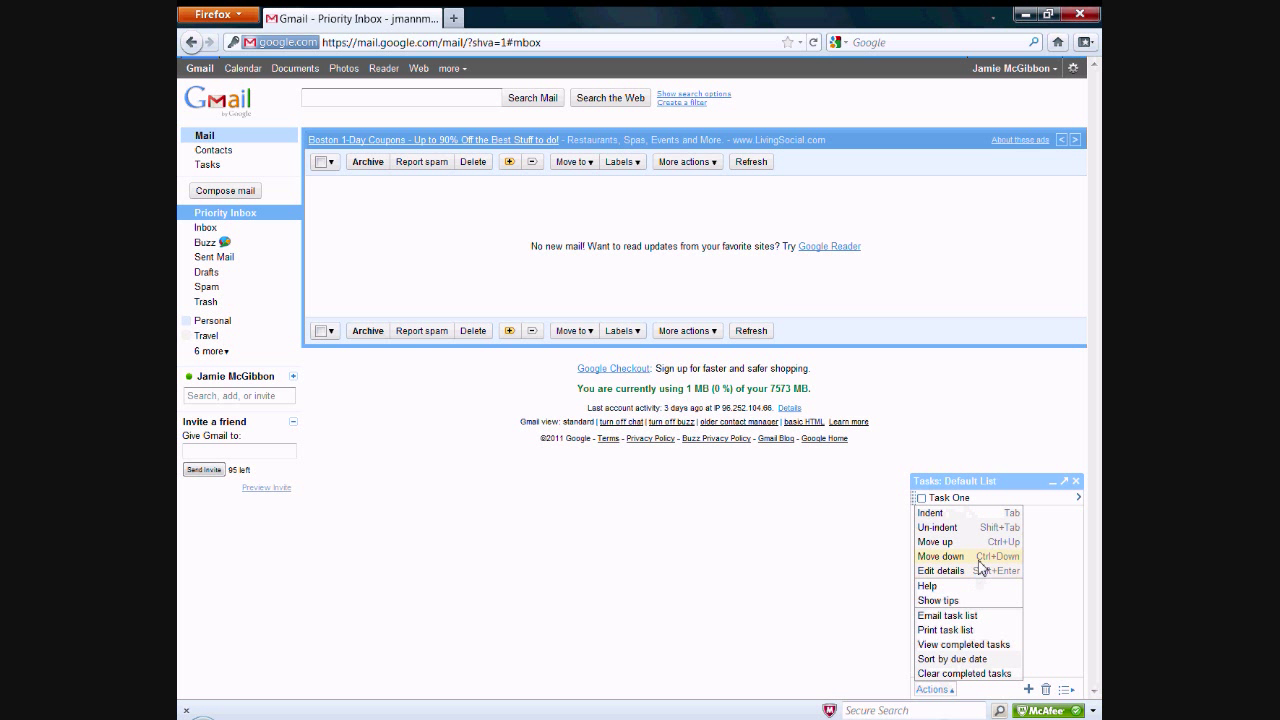
click(940, 556)
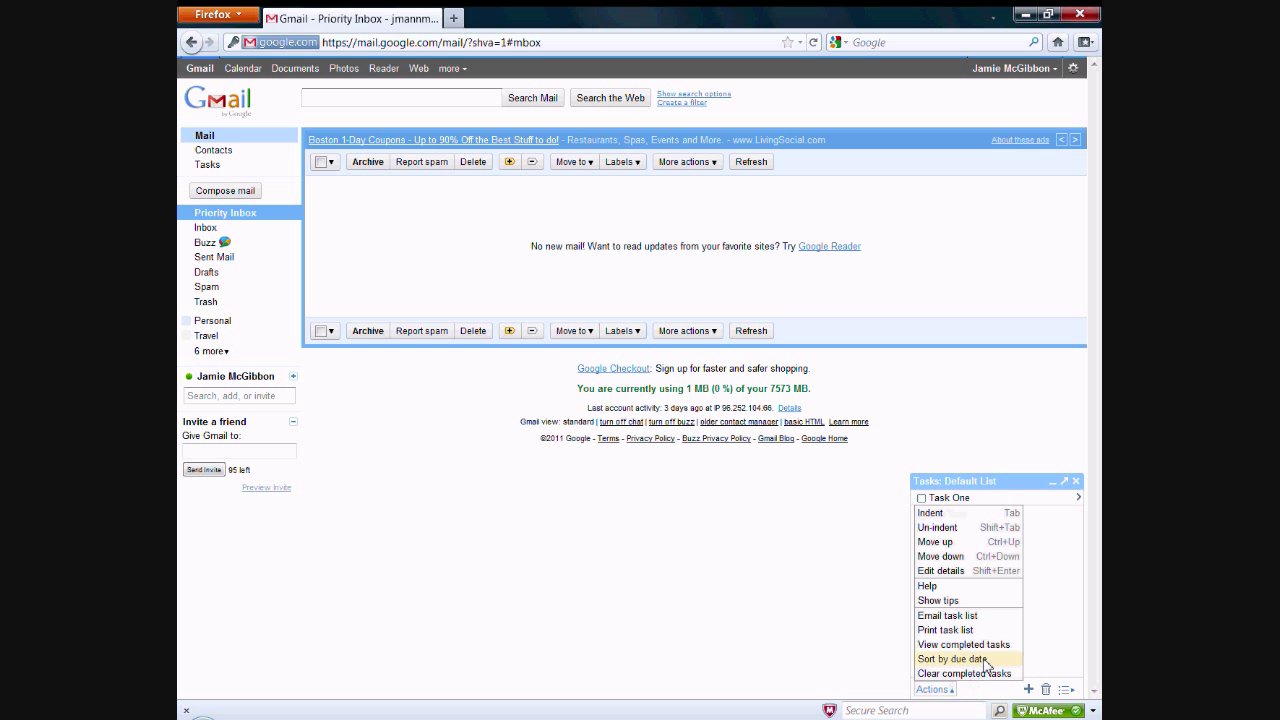
mouse_move(964, 600)
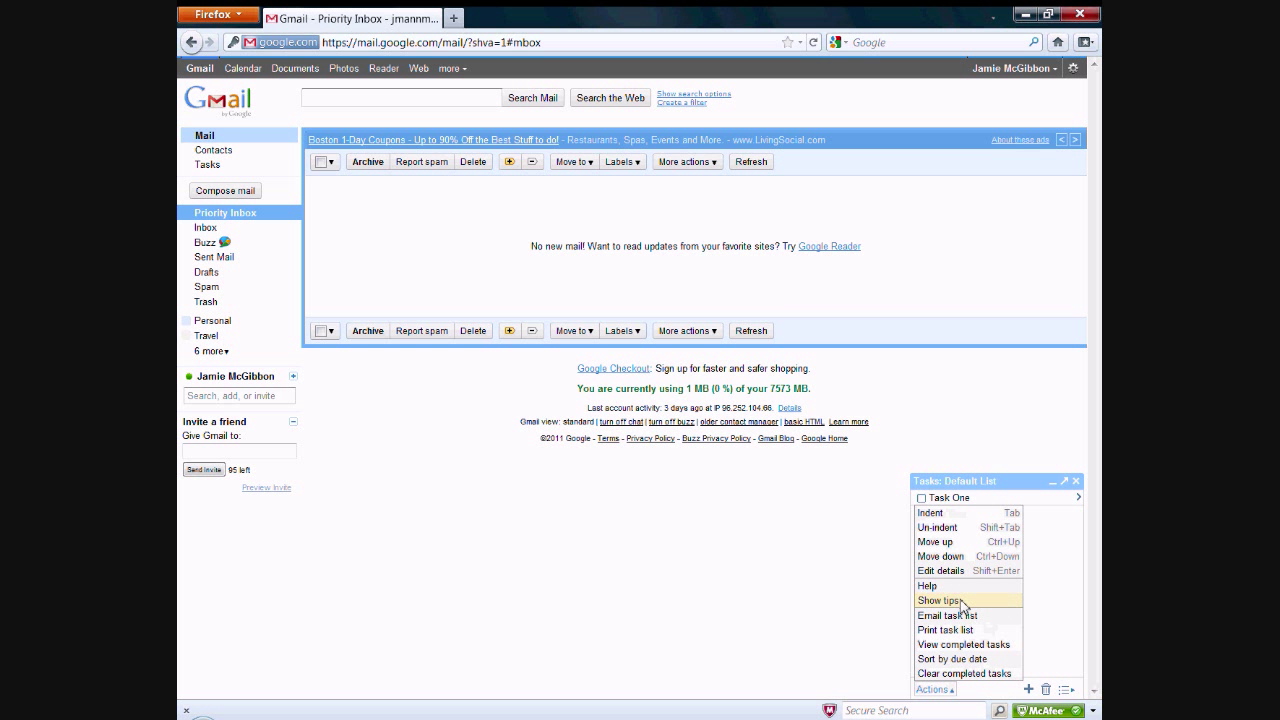
mouse_move(972, 616)
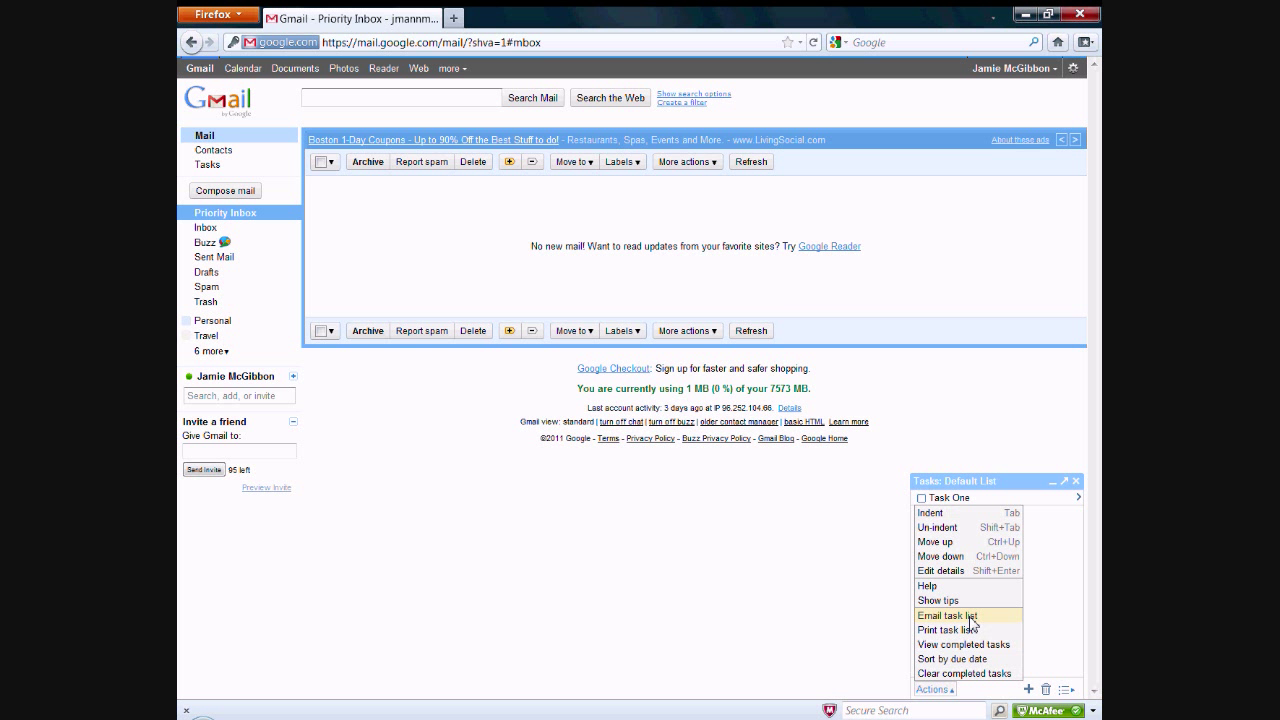
mouse_move(988, 636)
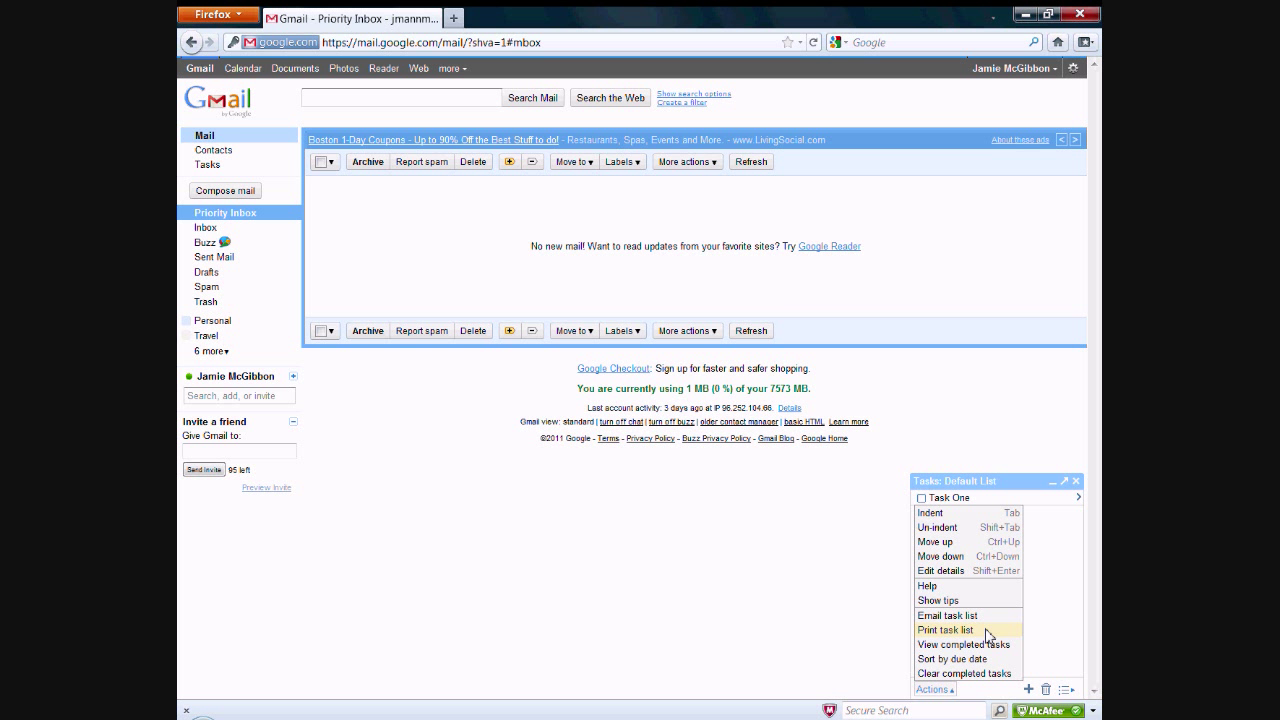
mouse_move(996, 656)
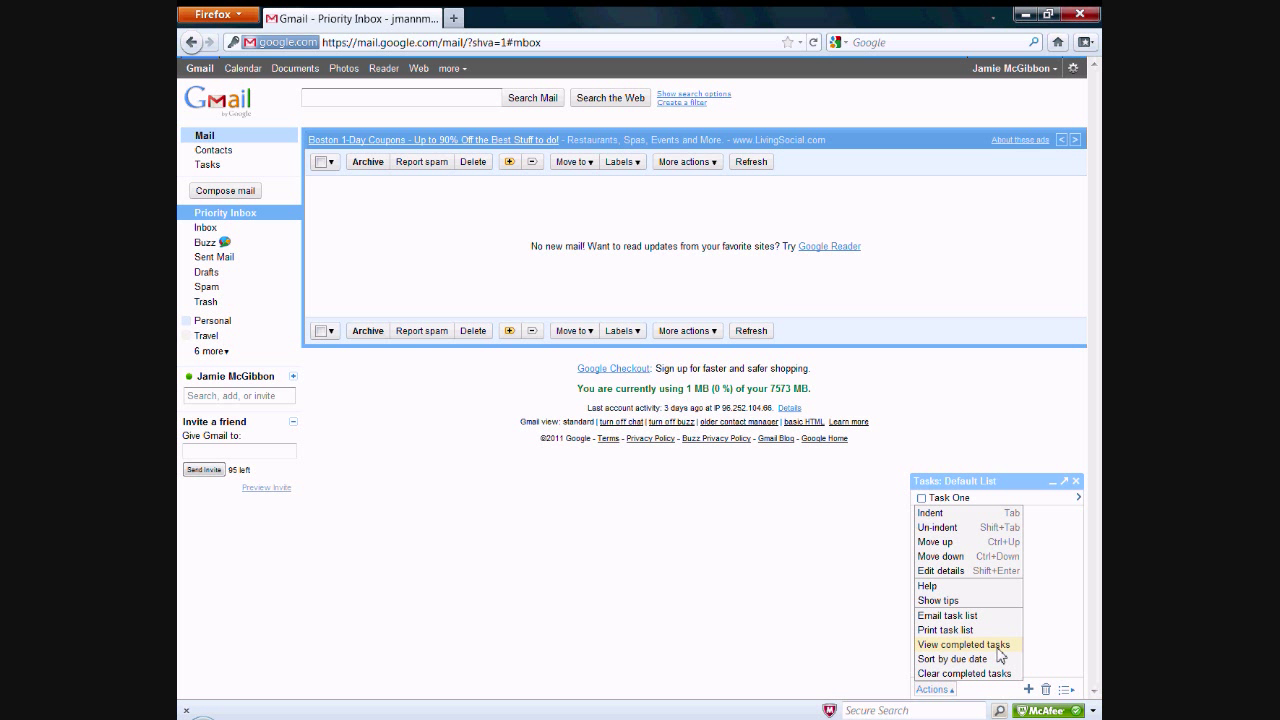
mouse_move(952, 656)
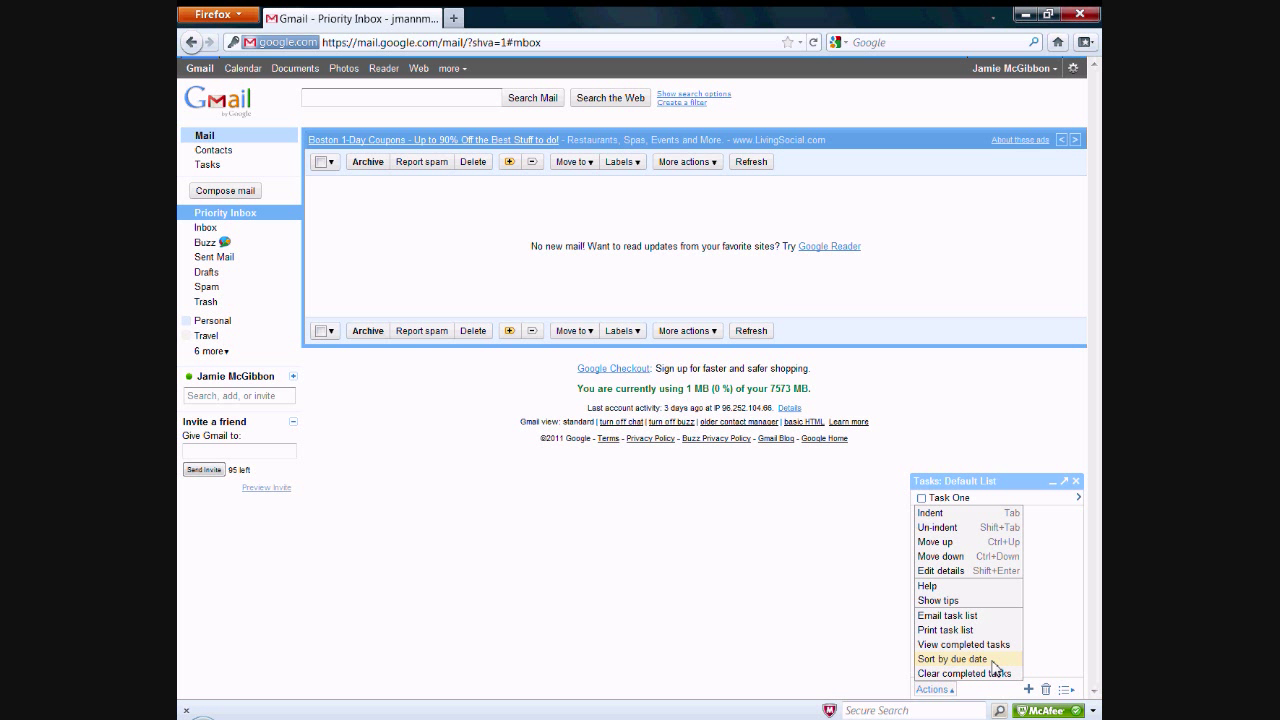
mouse_move(1032, 688)
text(Two Two)
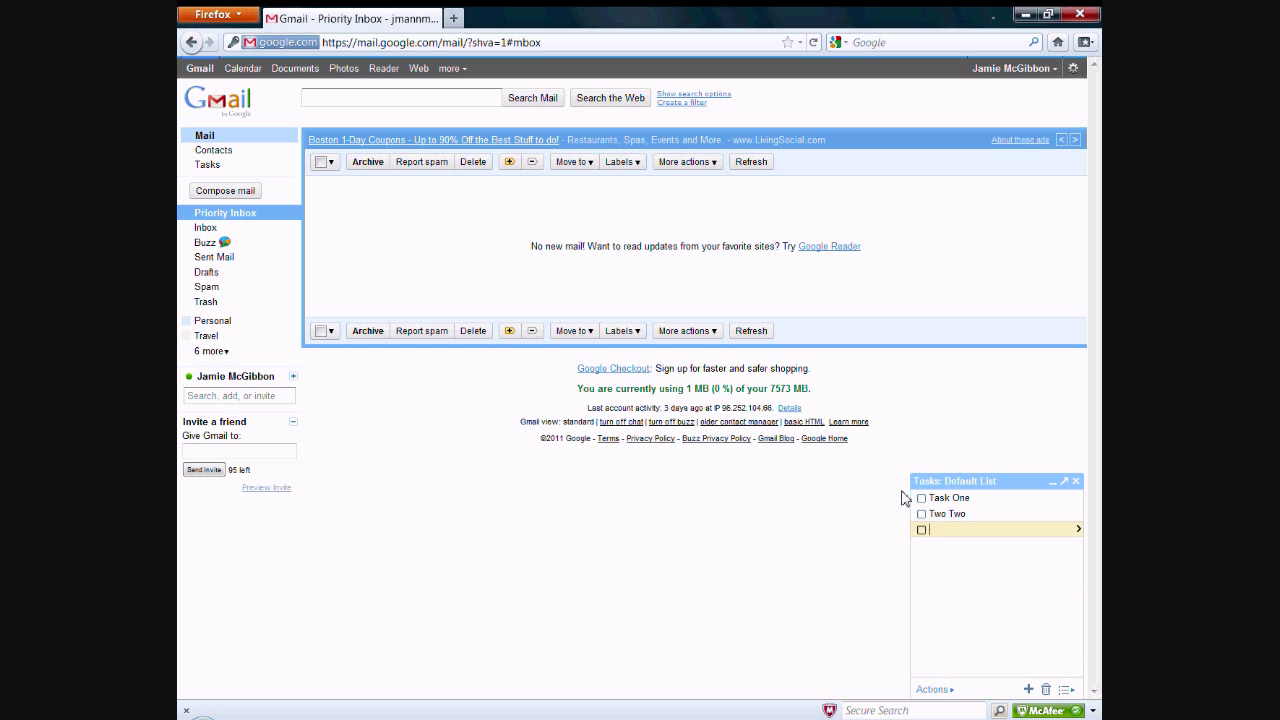
mouse_move(998, 624)
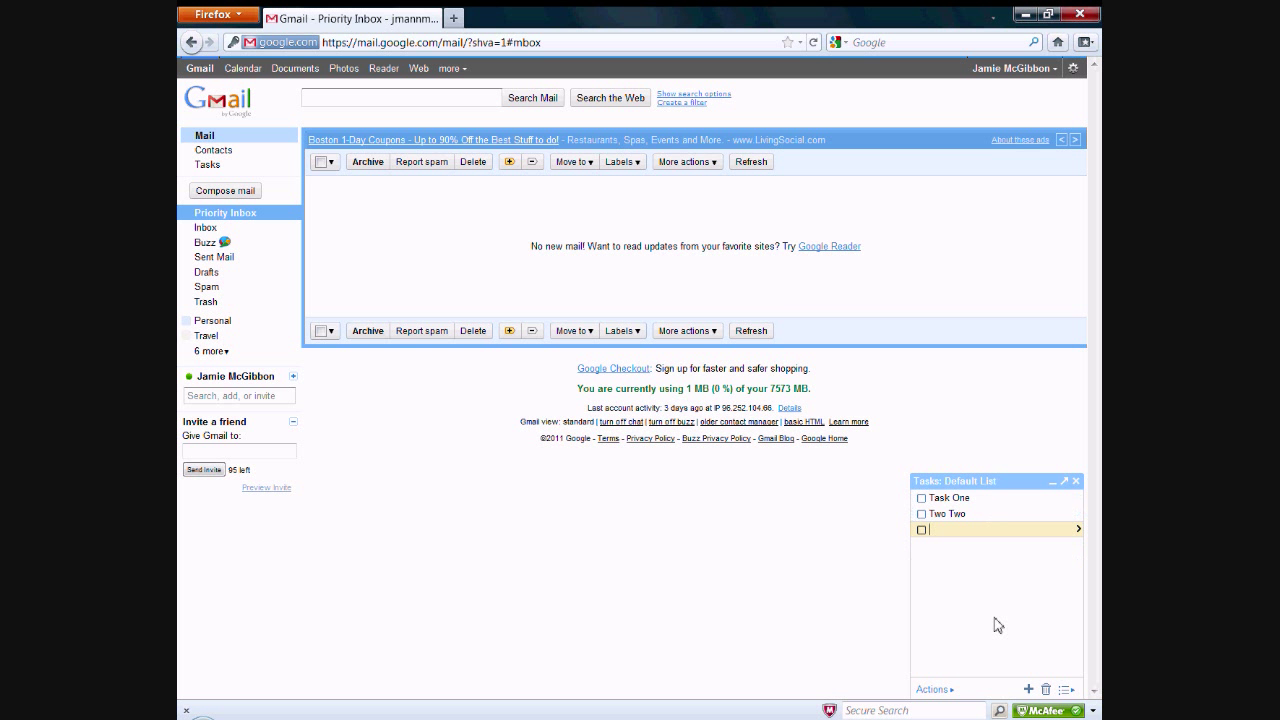
mouse_move(964, 648)
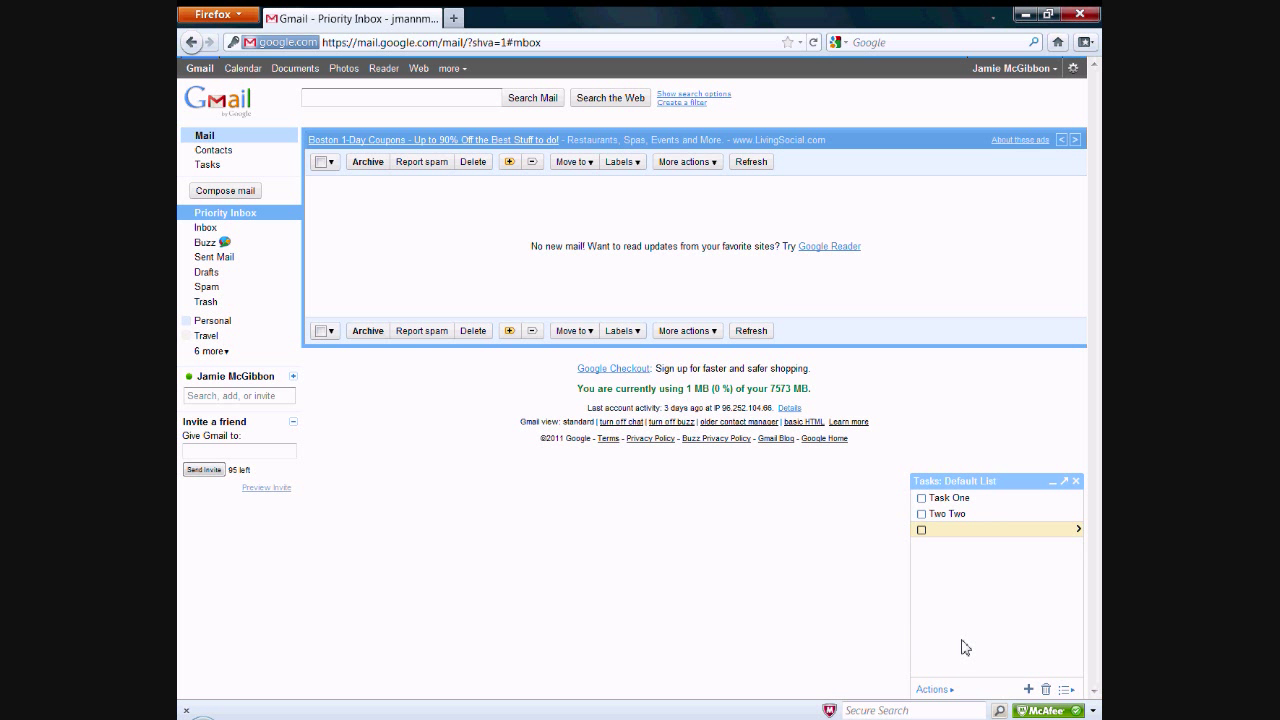
mouse_move(1032, 690)
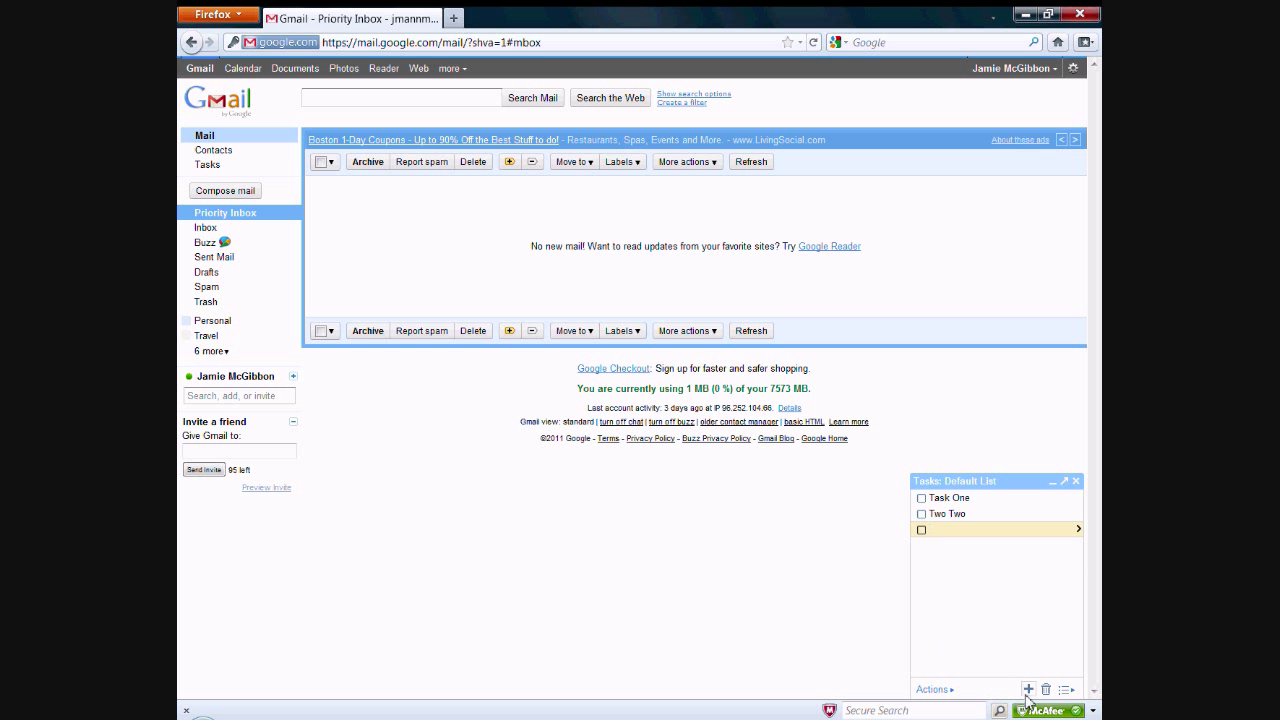
Add a third task 'task three', then bring up the task-list options menu.
click(1034, 688)
text(task three)
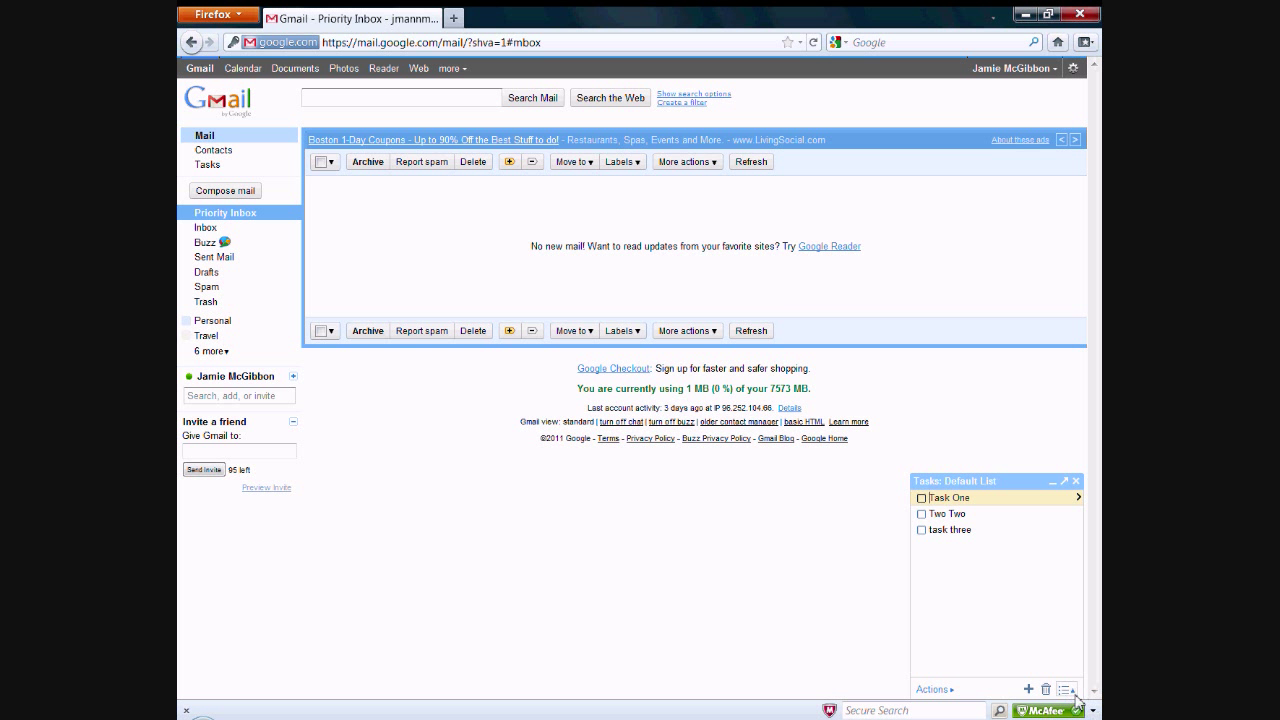
mouse_move(1066, 690)
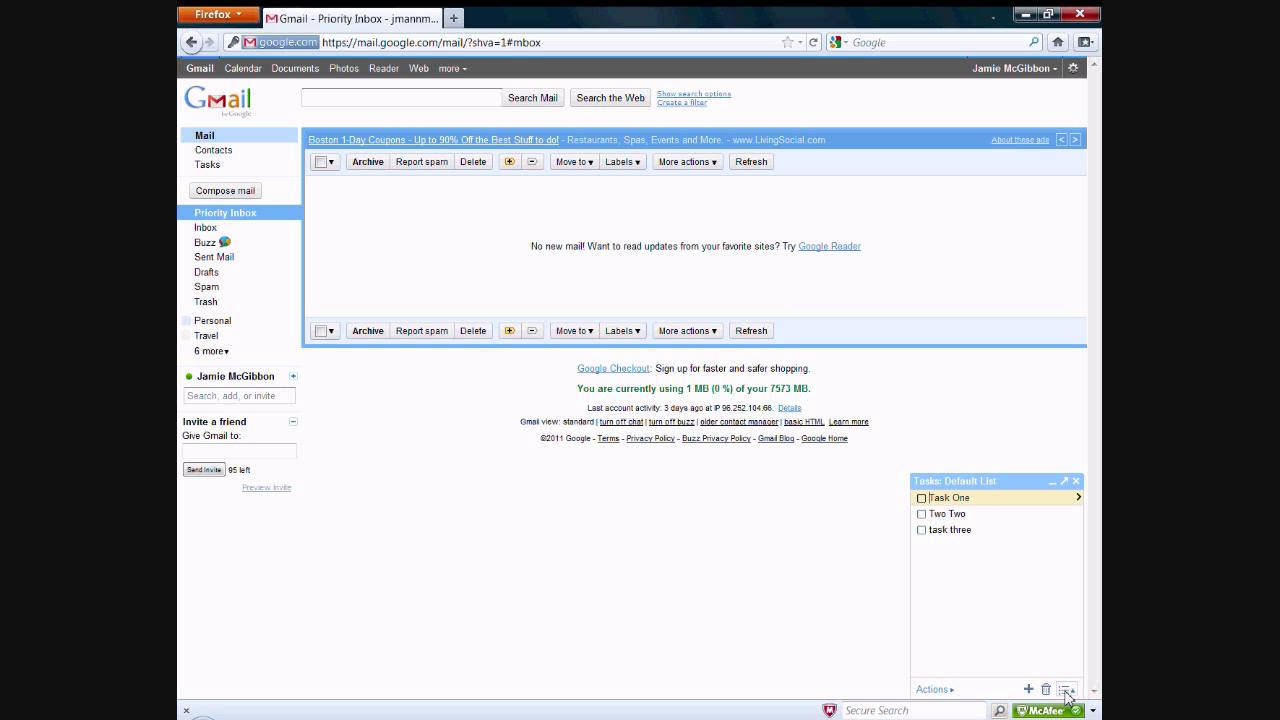
click(1068, 688)
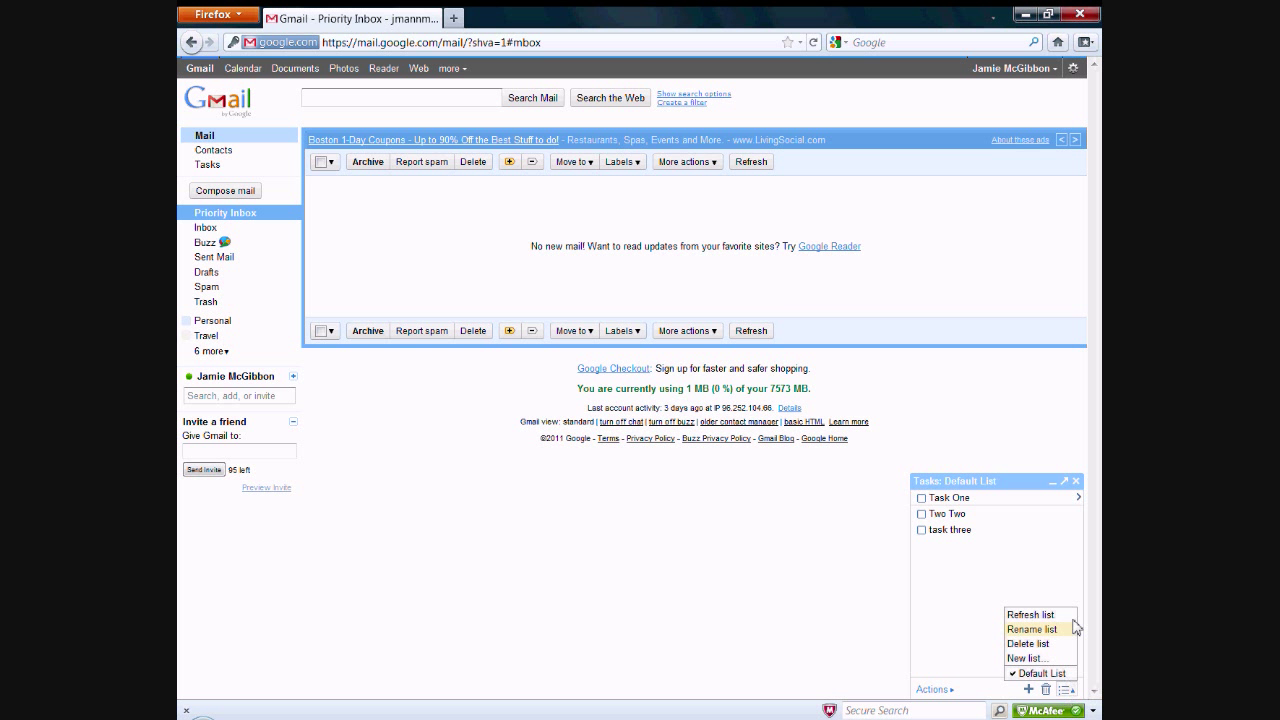
mouse_move(1044, 628)
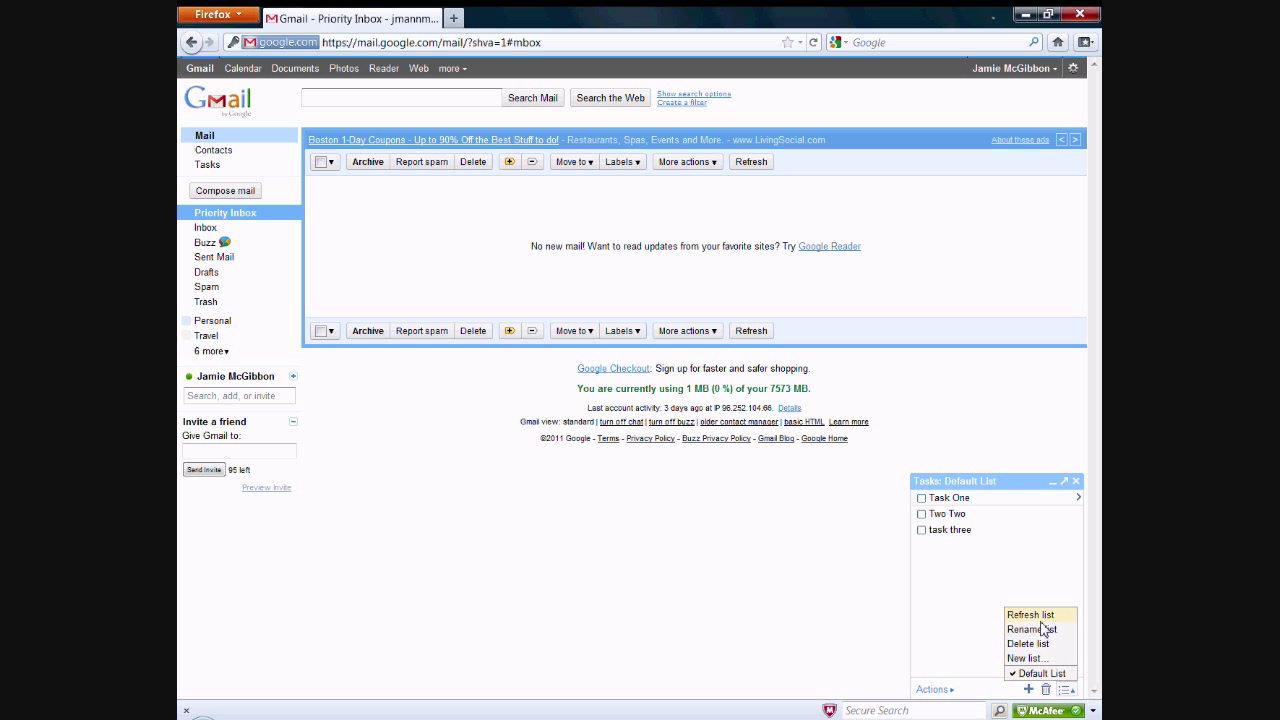
mouse_move(1036, 660)
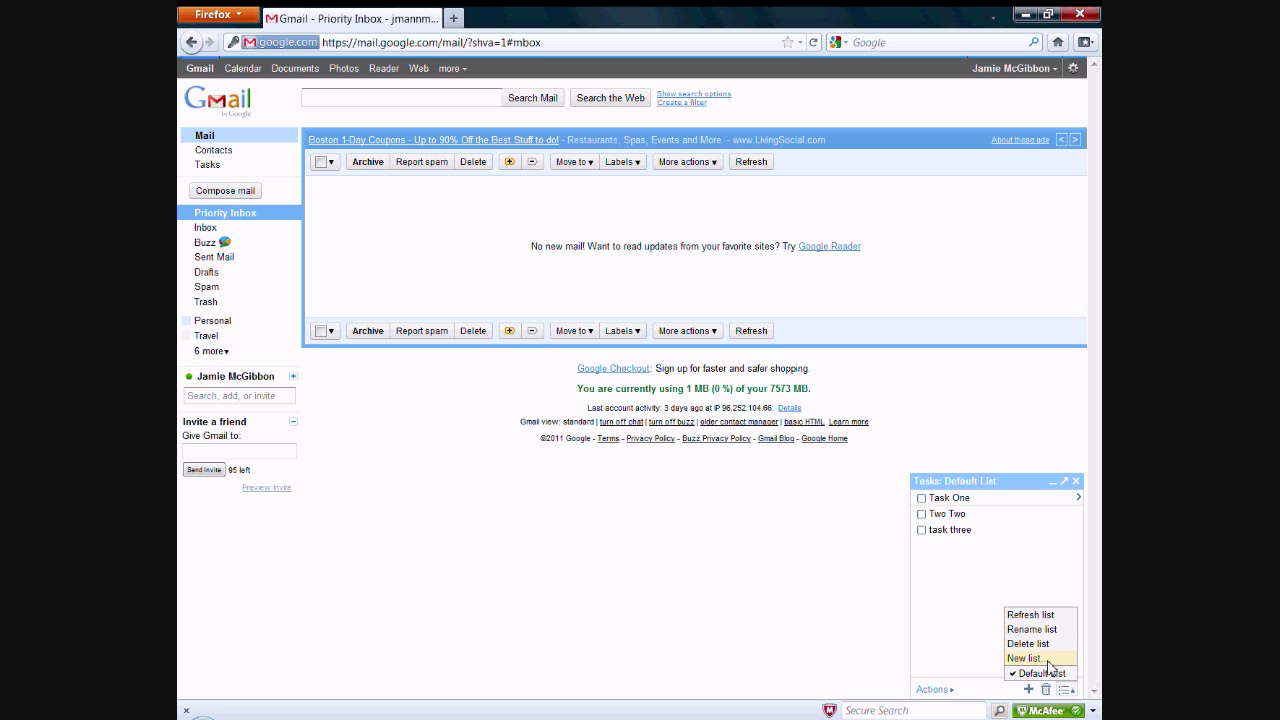
Create a new task list named 'Video'.
click(1020, 656)
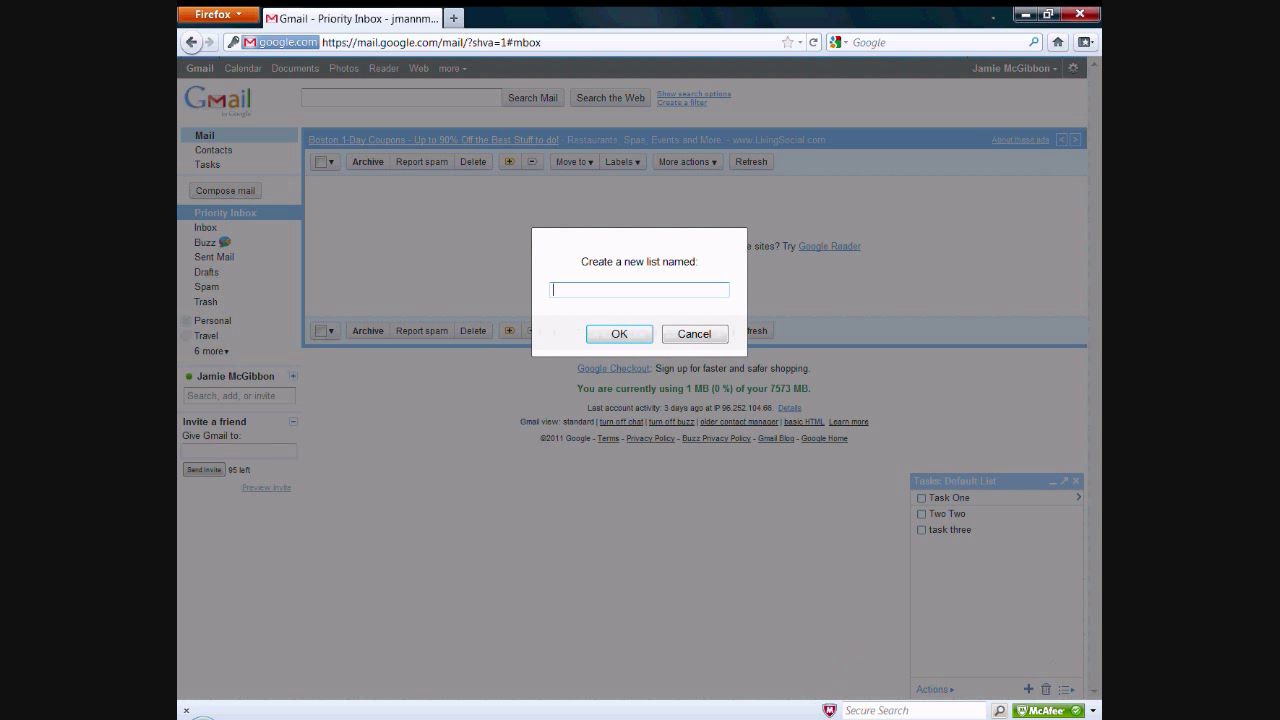
text(Vid)
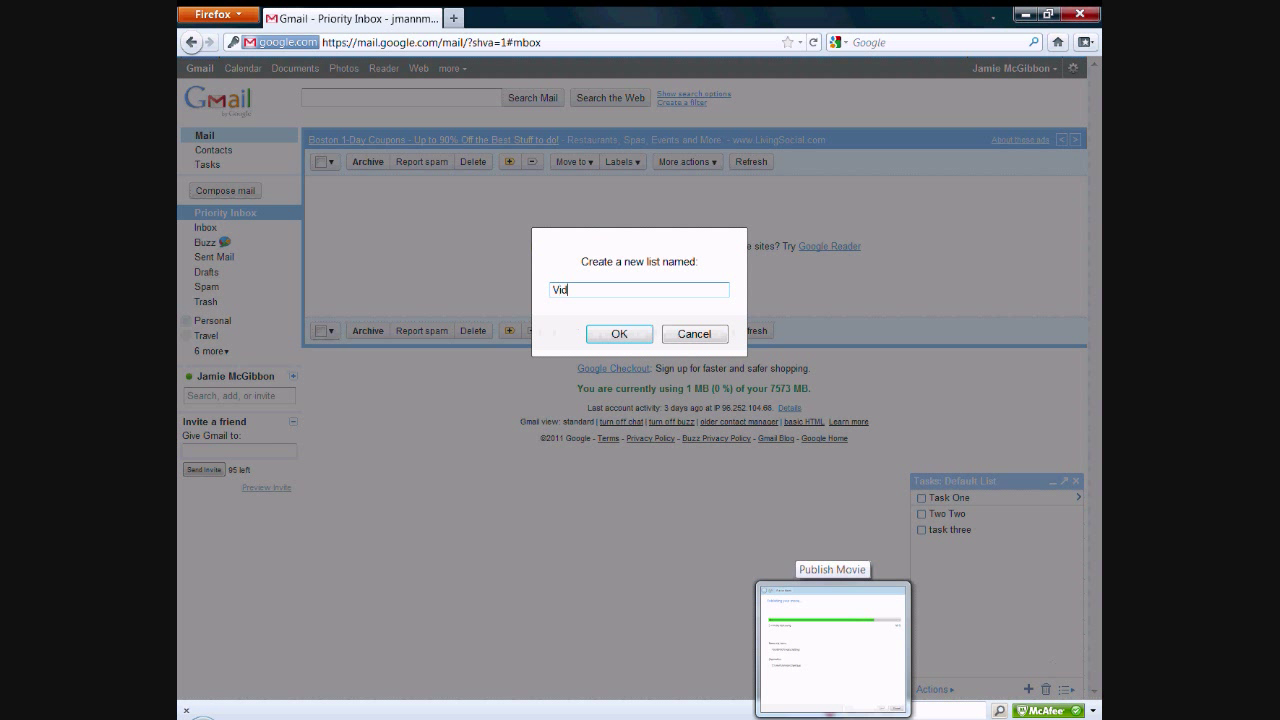
click(620, 334)
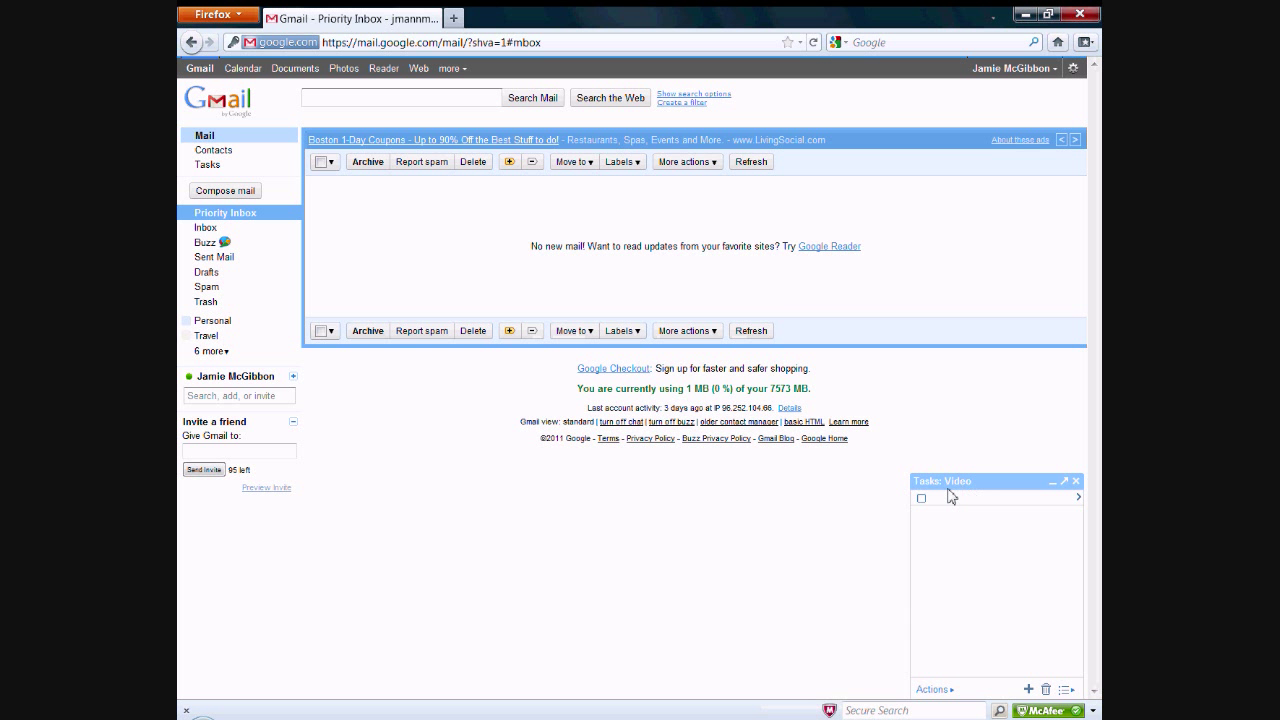
mouse_move(948, 496)
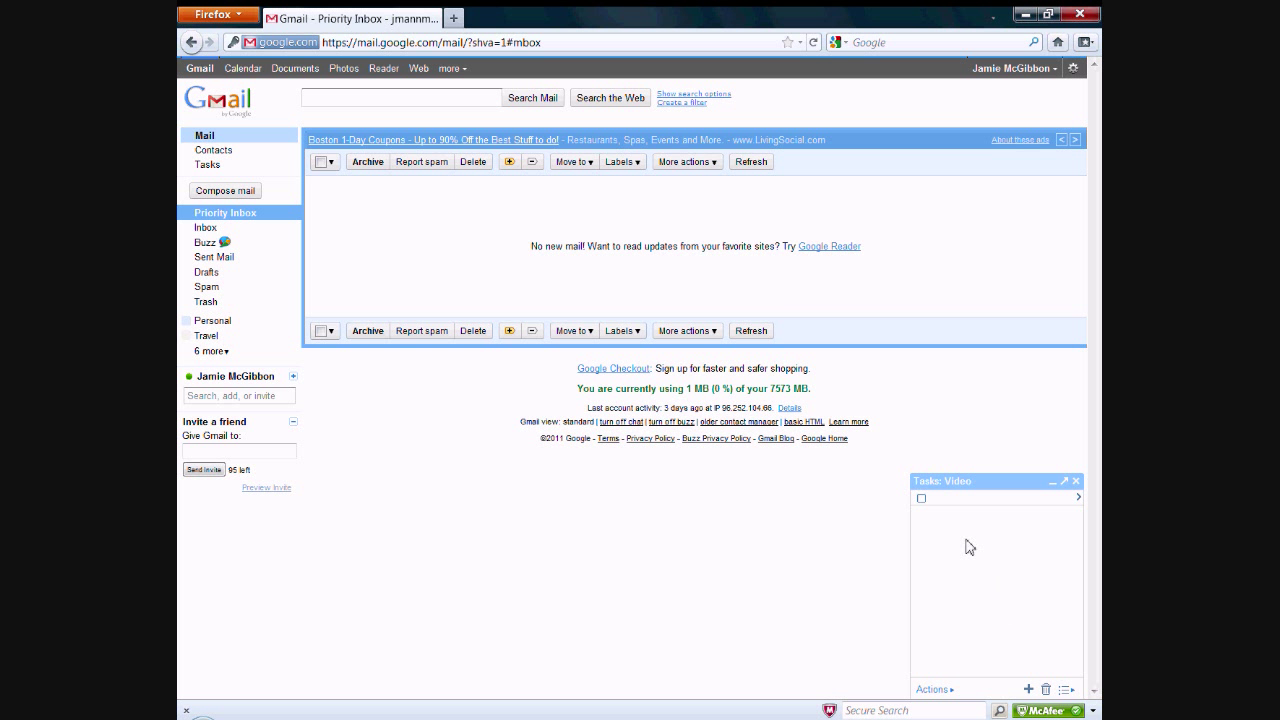
Fill the Video list with tasks video one, video two and video three.
text(video tewo)
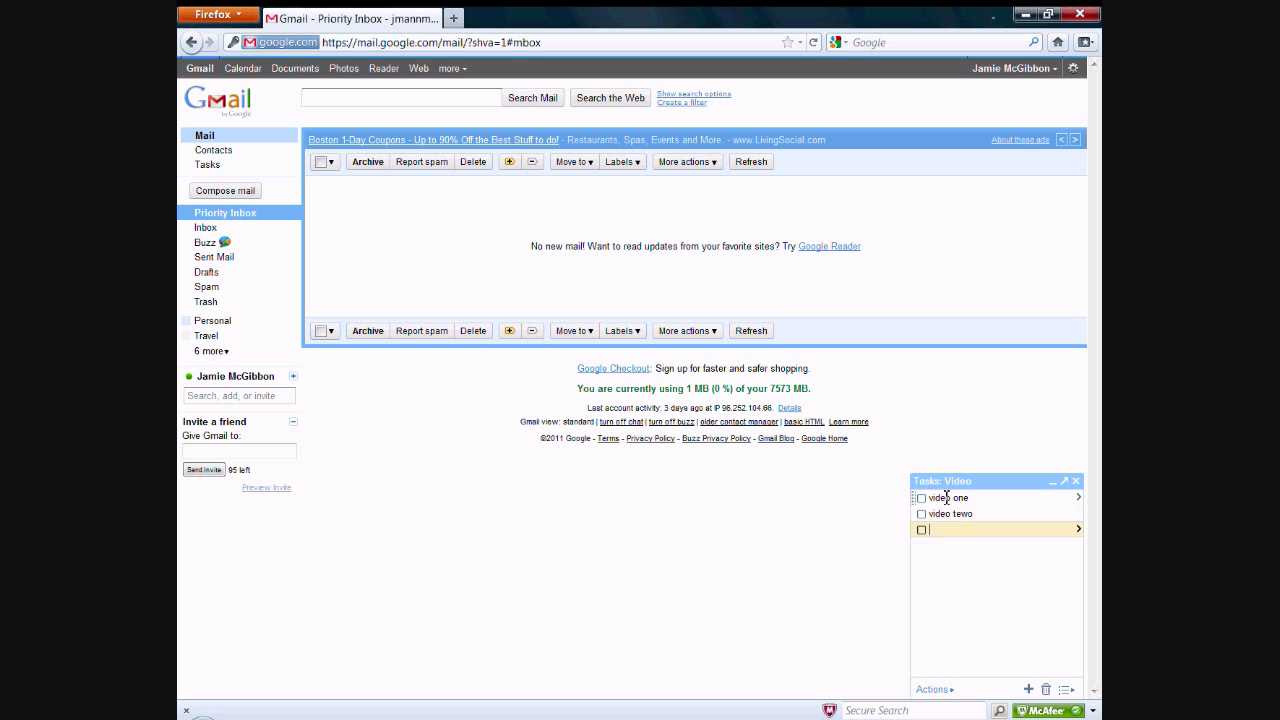
text(video three)
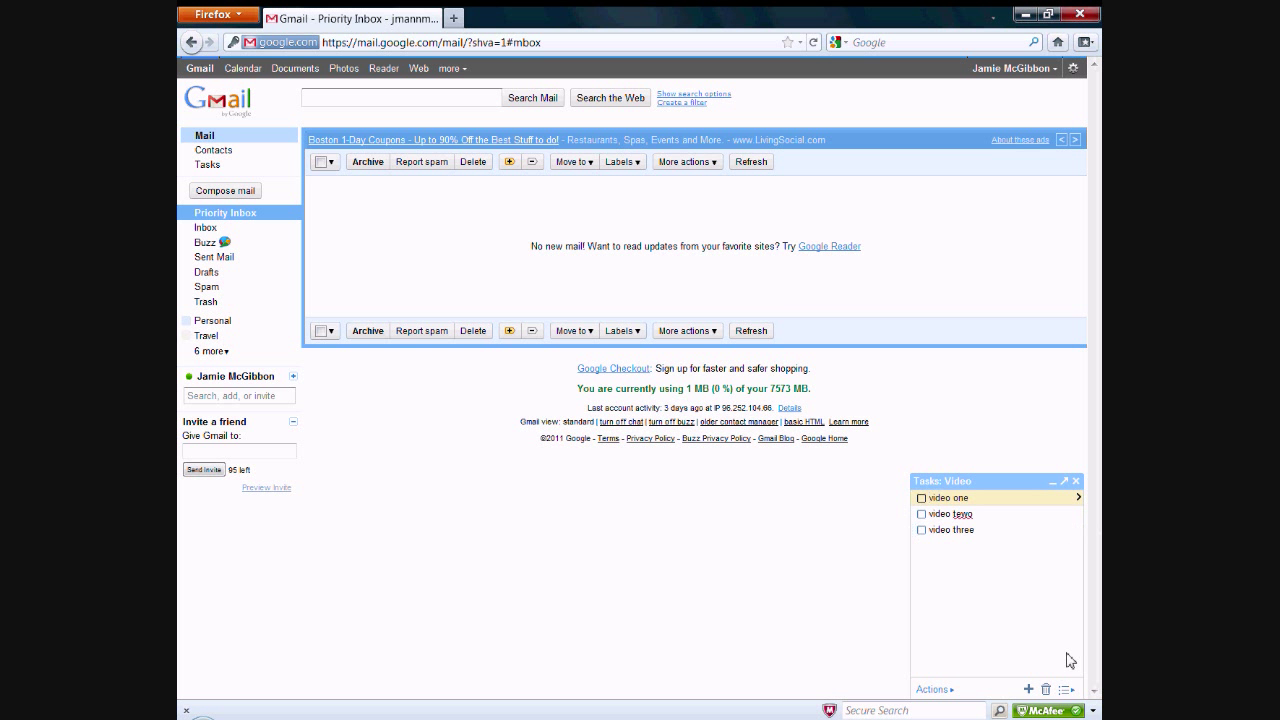
Back in Default List, move Task One into the Video list via its details' Move to list choice.
click(1076, 690)
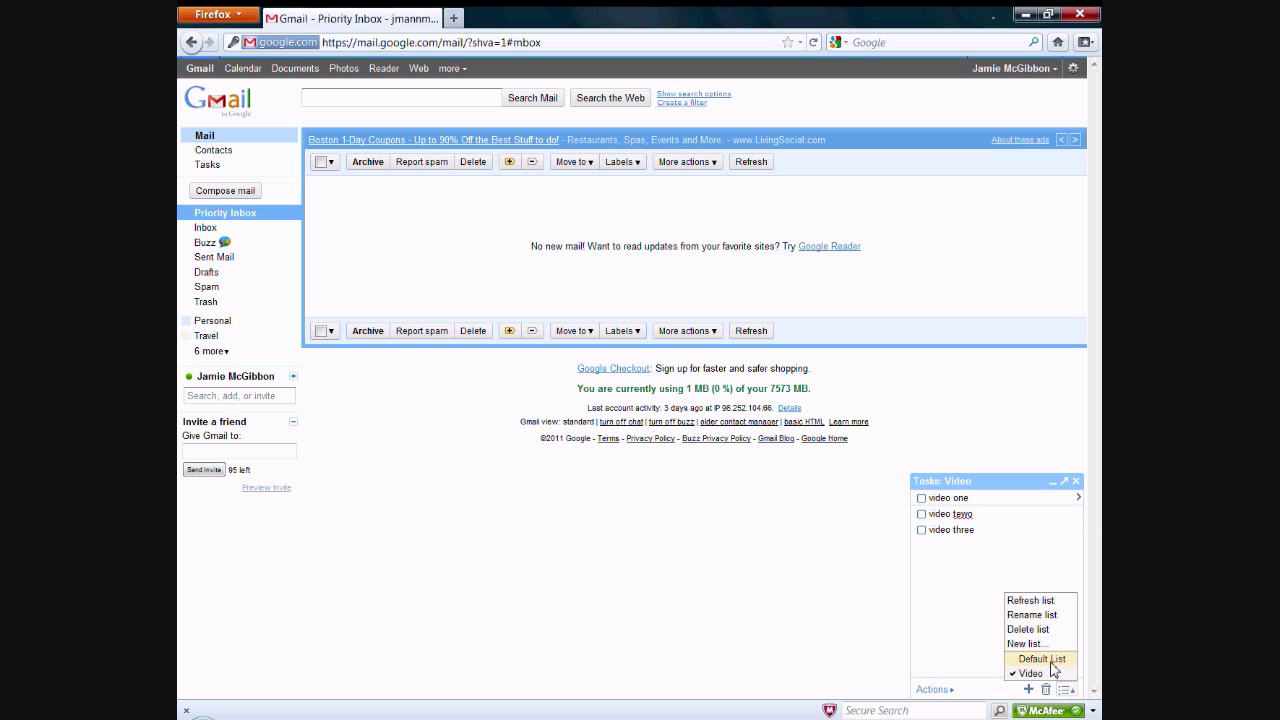
mouse_move(1044, 676)
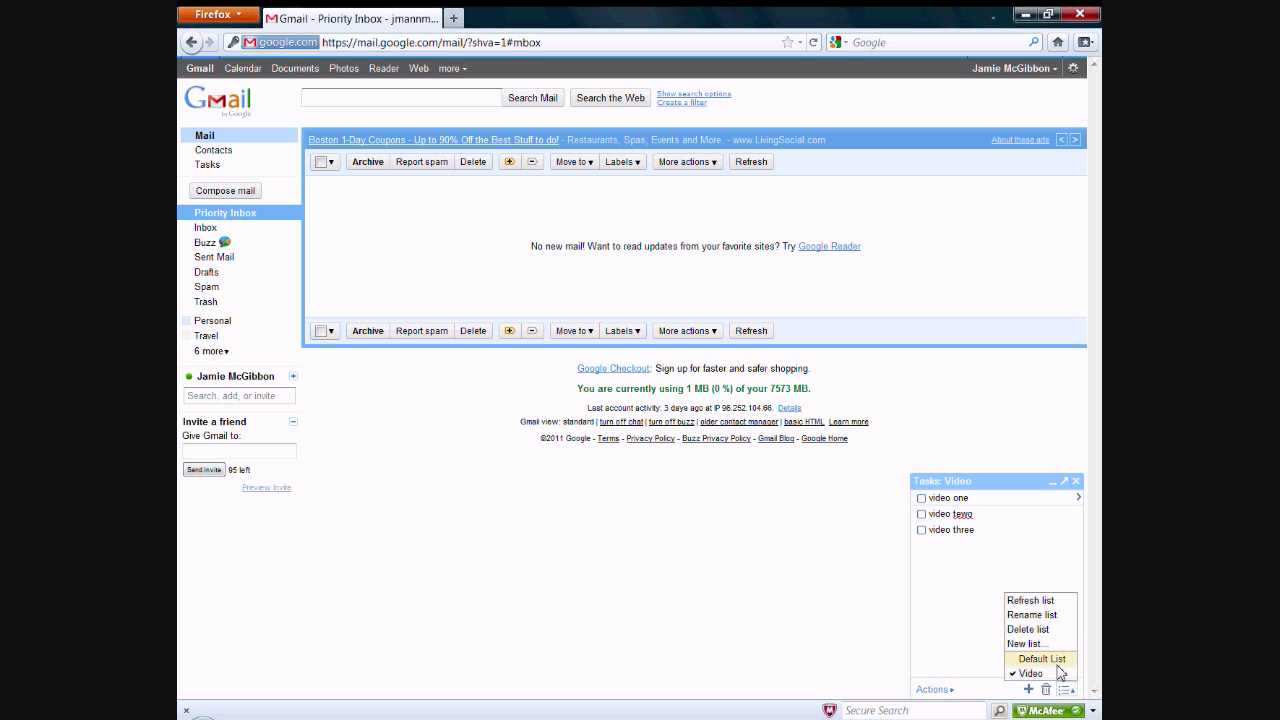
click(1038, 656)
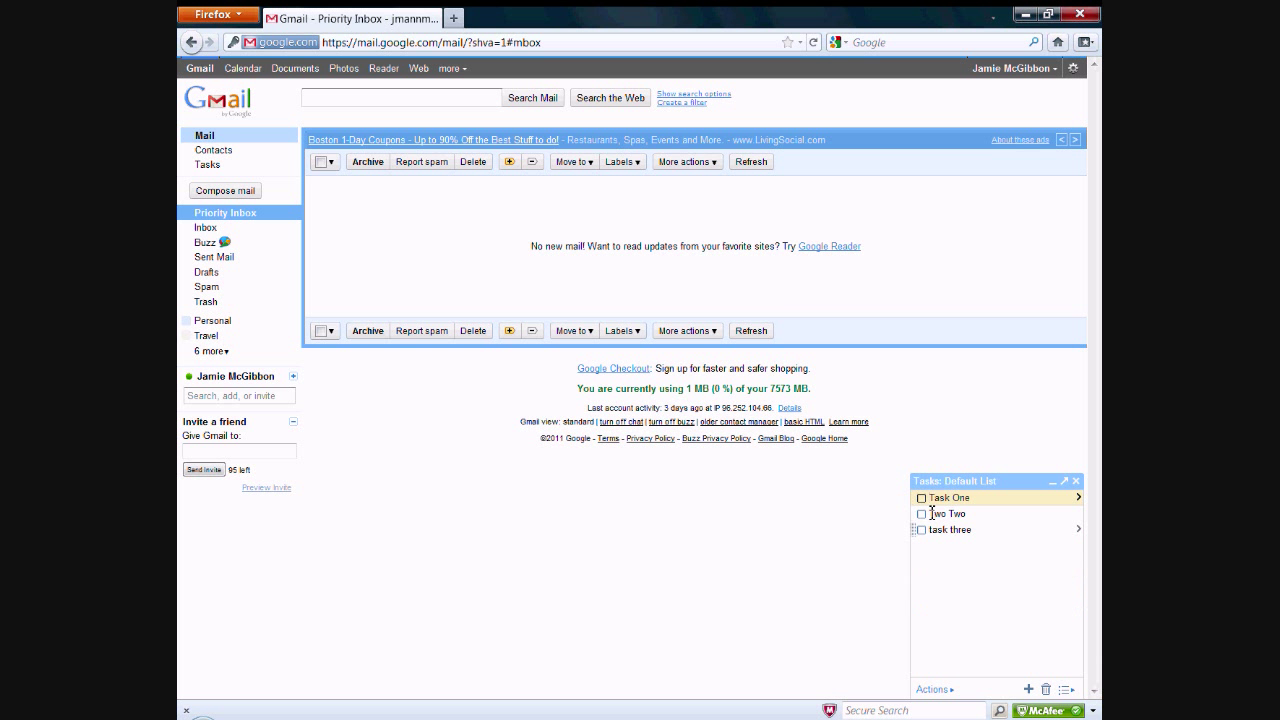
click(1078, 496)
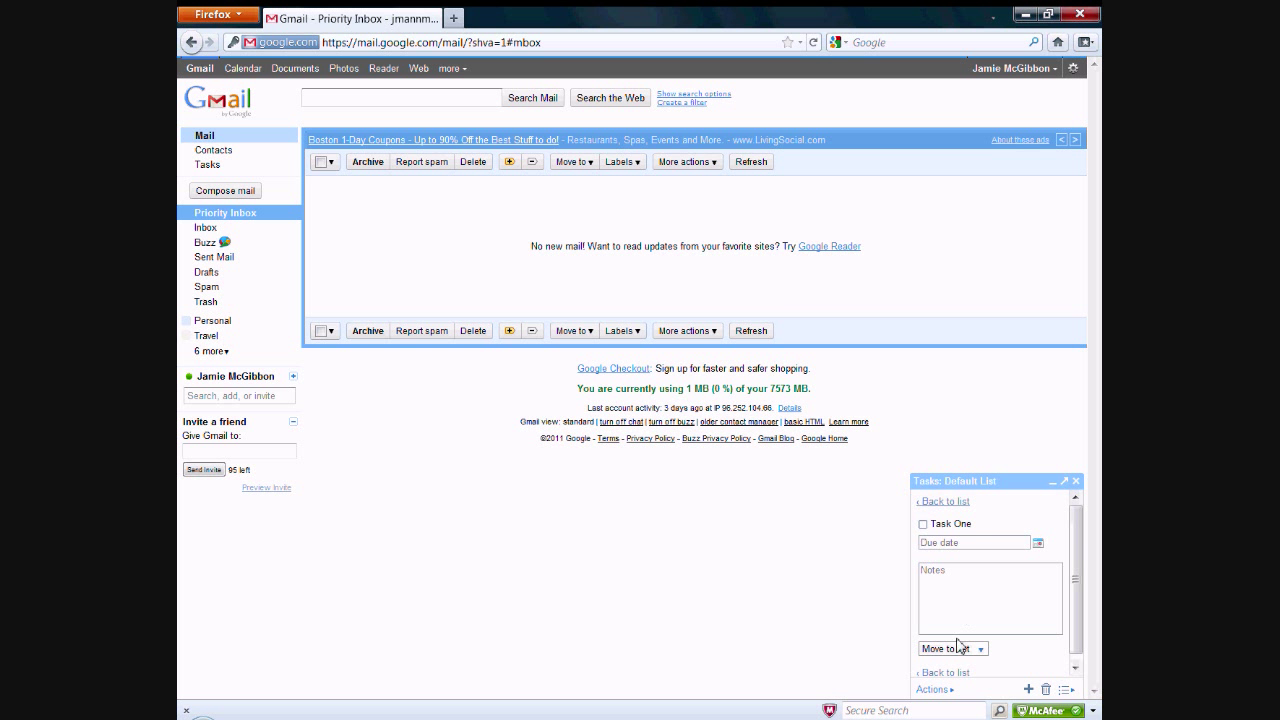
click(952, 648)
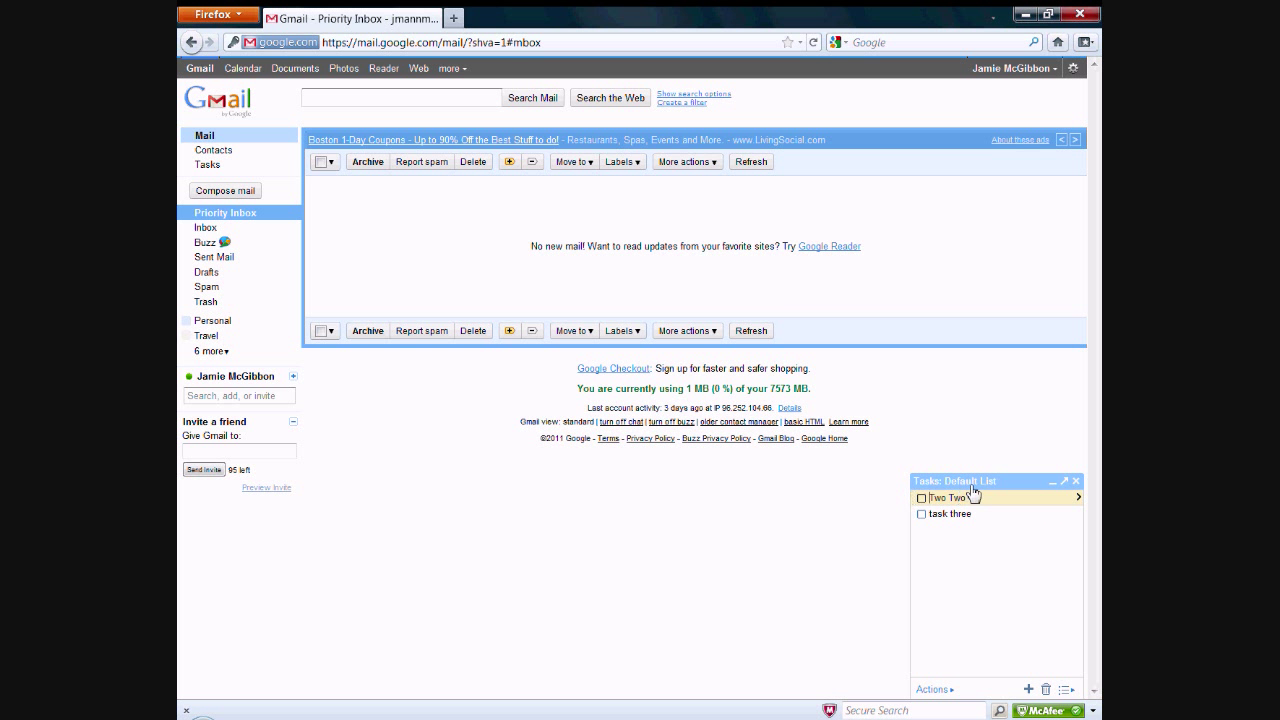
mouse_move(970, 496)
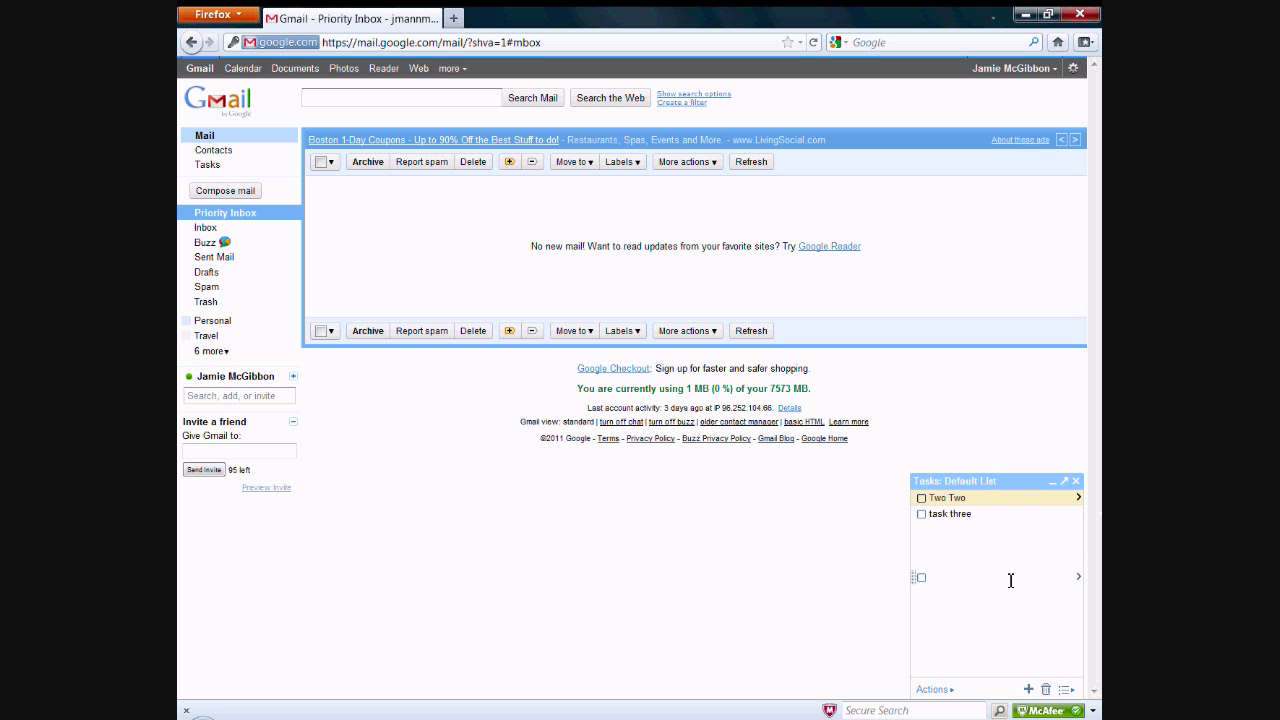
mouse_move(984, 472)
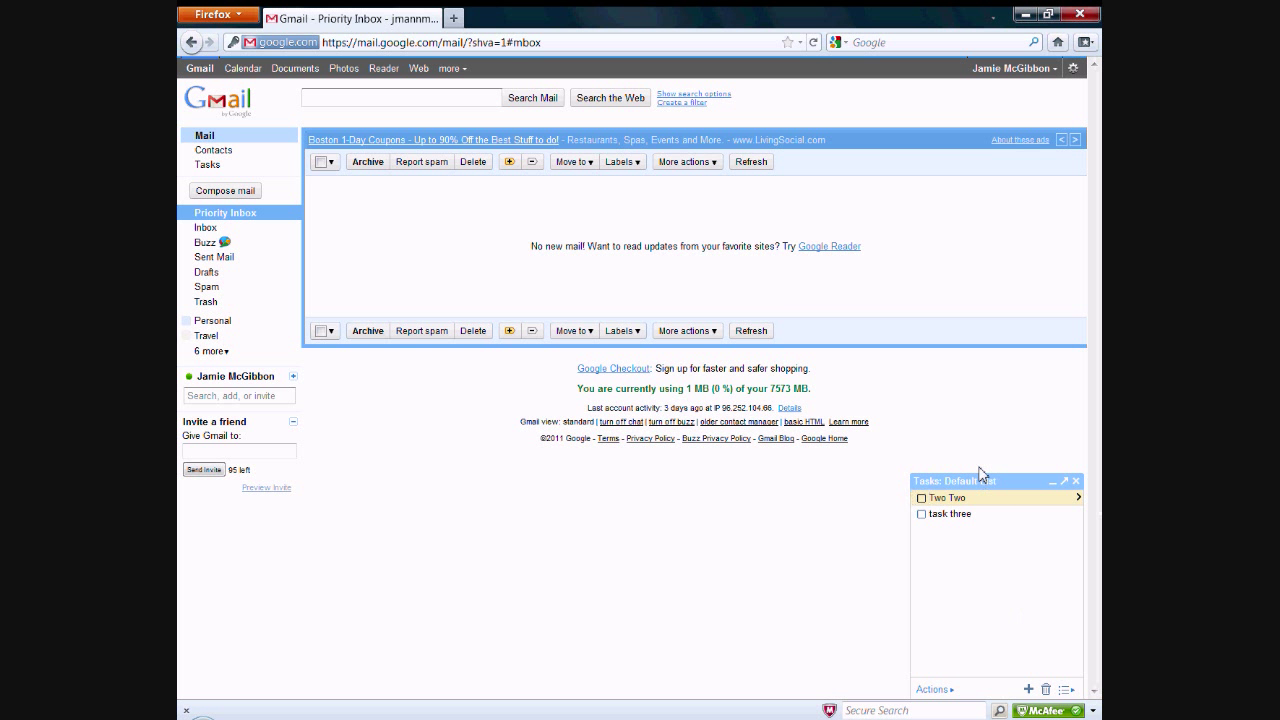
mouse_move(1076, 680)
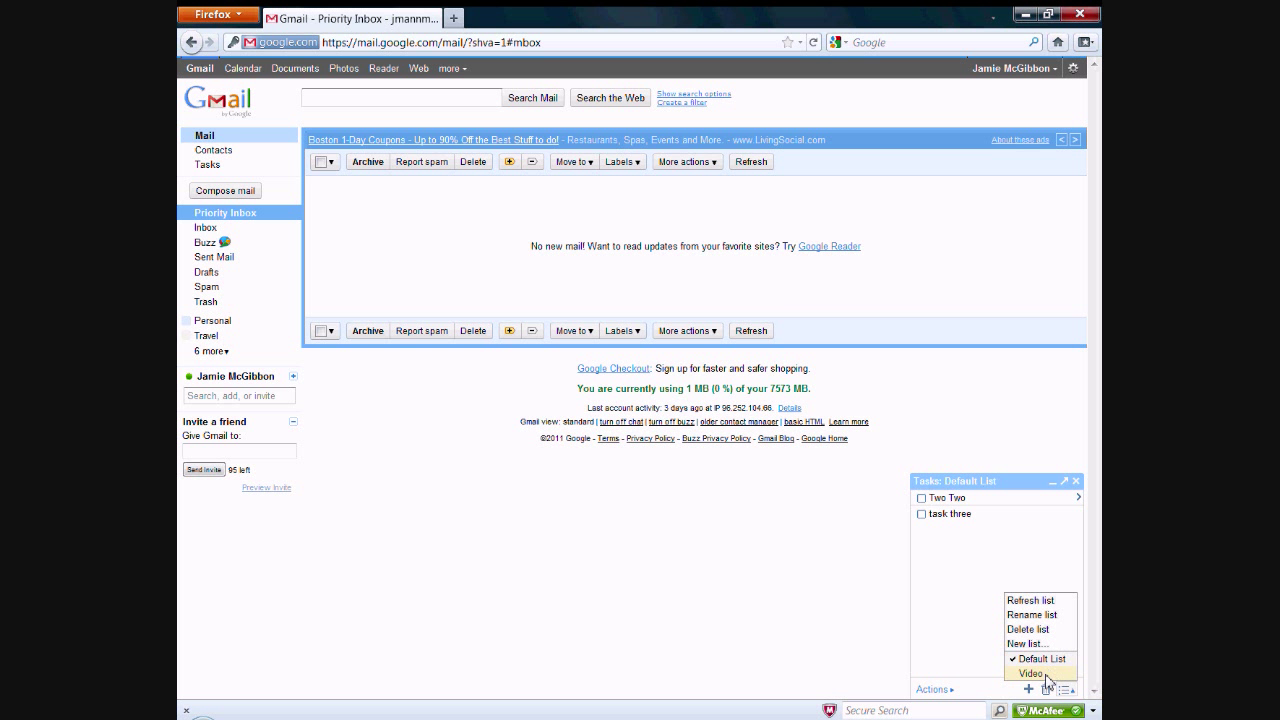
click(1000, 668)
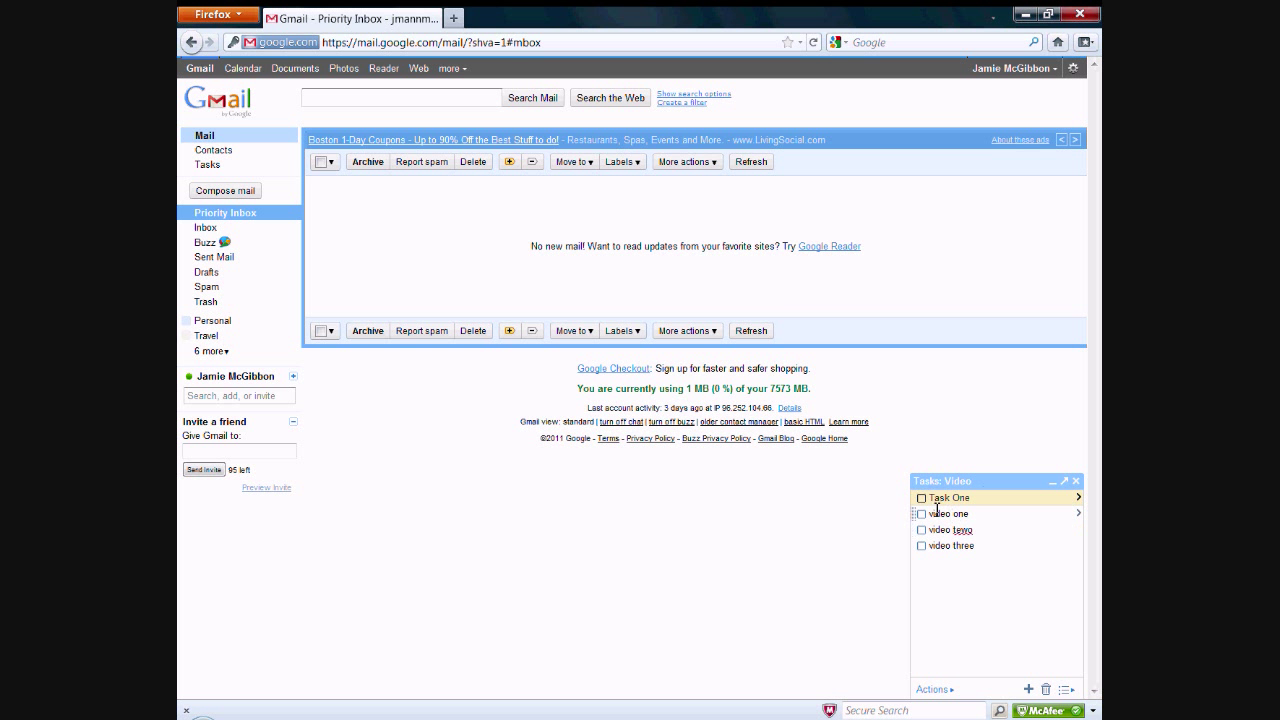
click(922, 496)
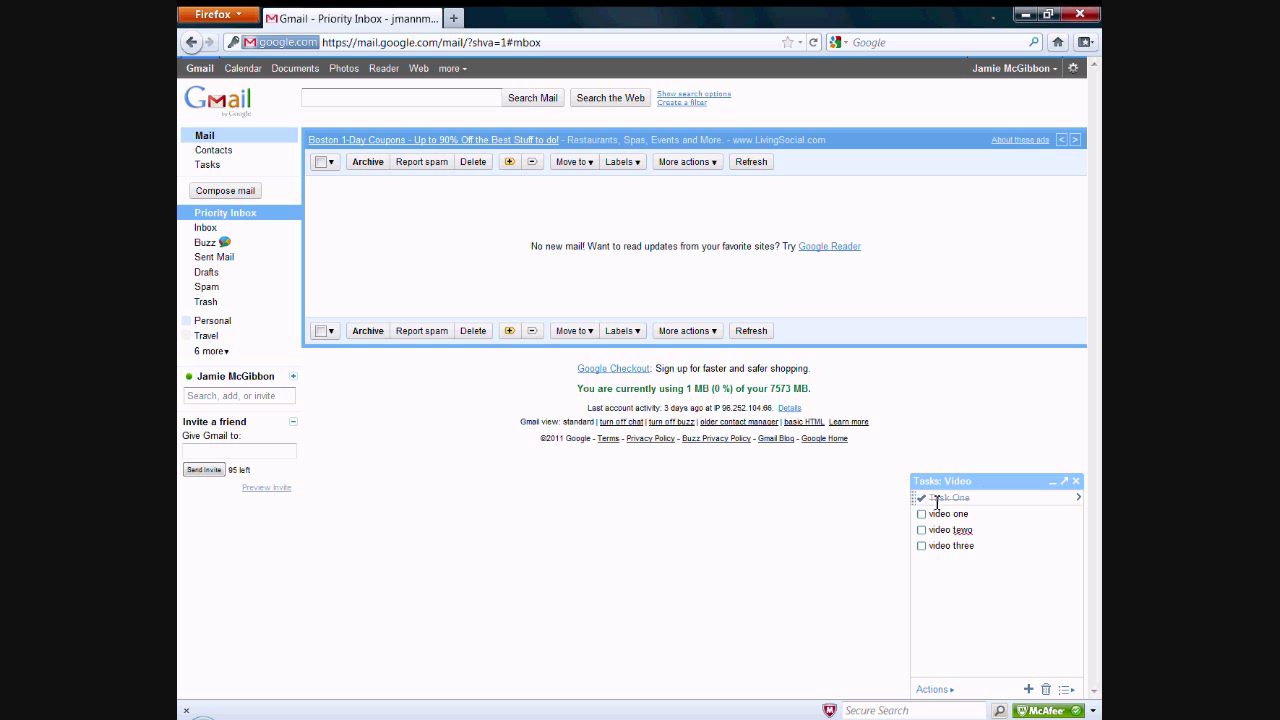
click(924, 496)
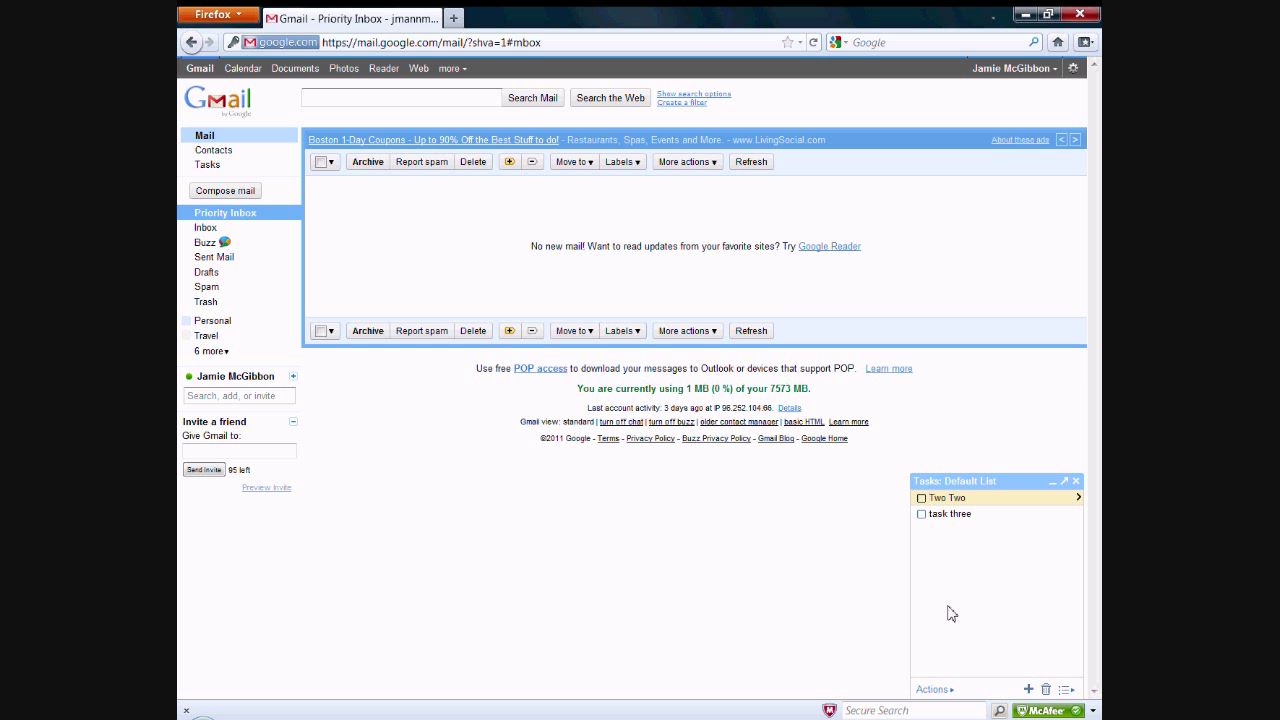
mouse_move(996, 456)
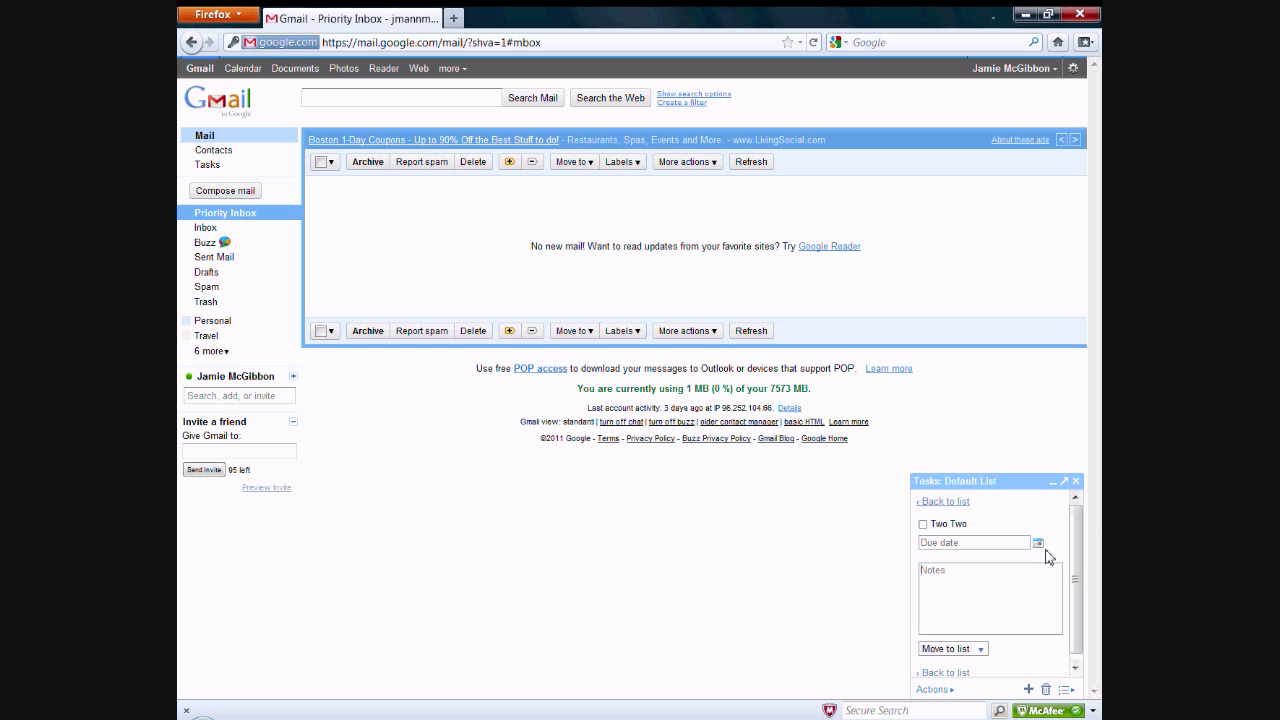
Bring up the due-date calendar for the Two Two task.
click(1038, 544)
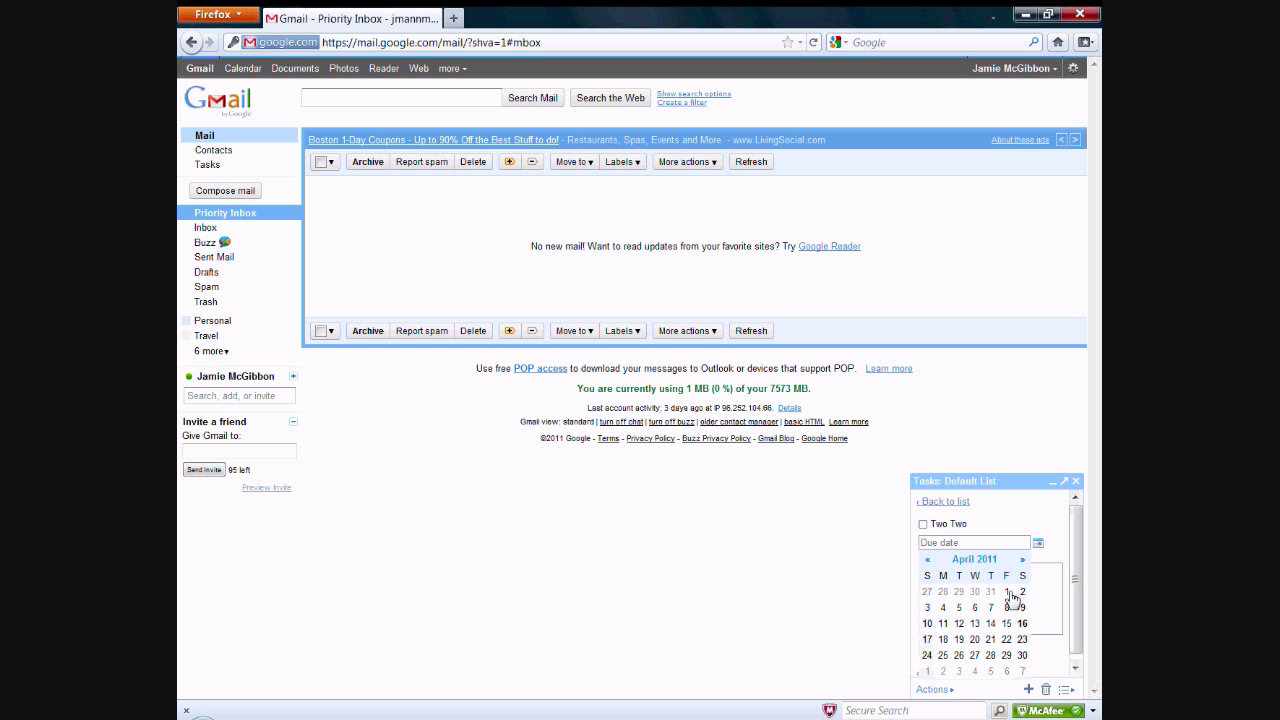
mouse_move(240, 48)
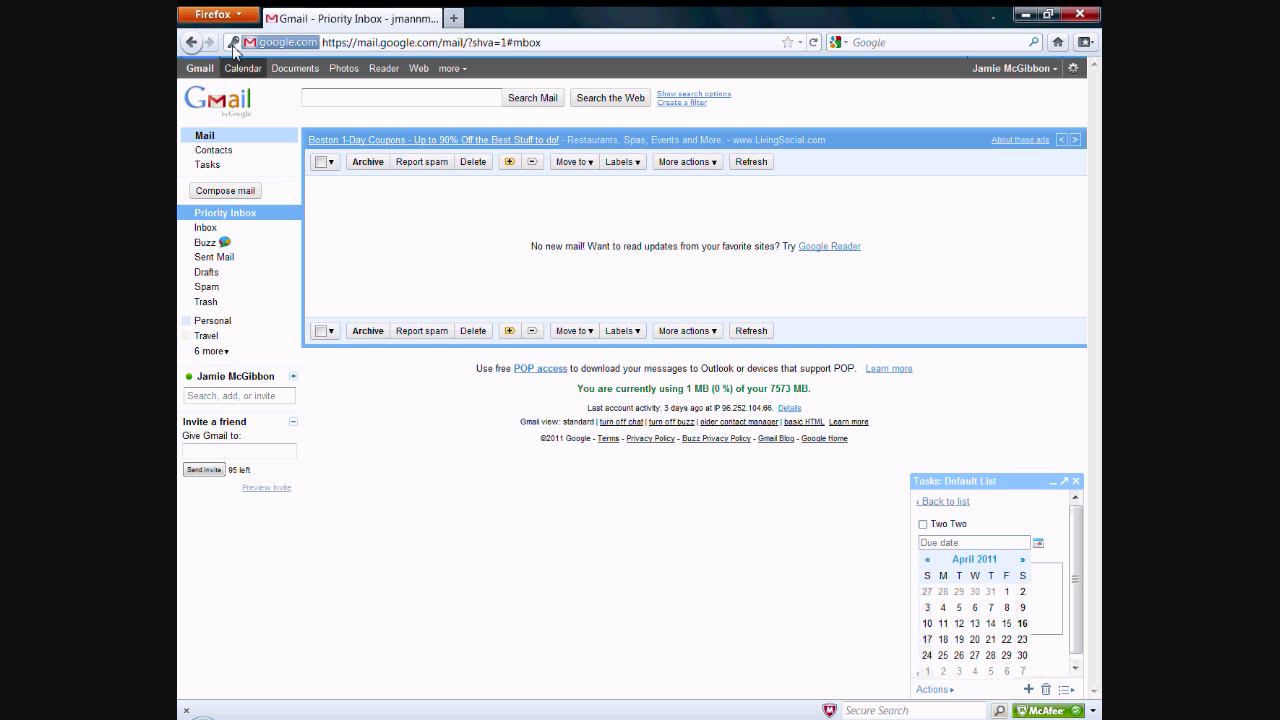
mouse_move(468, 484)
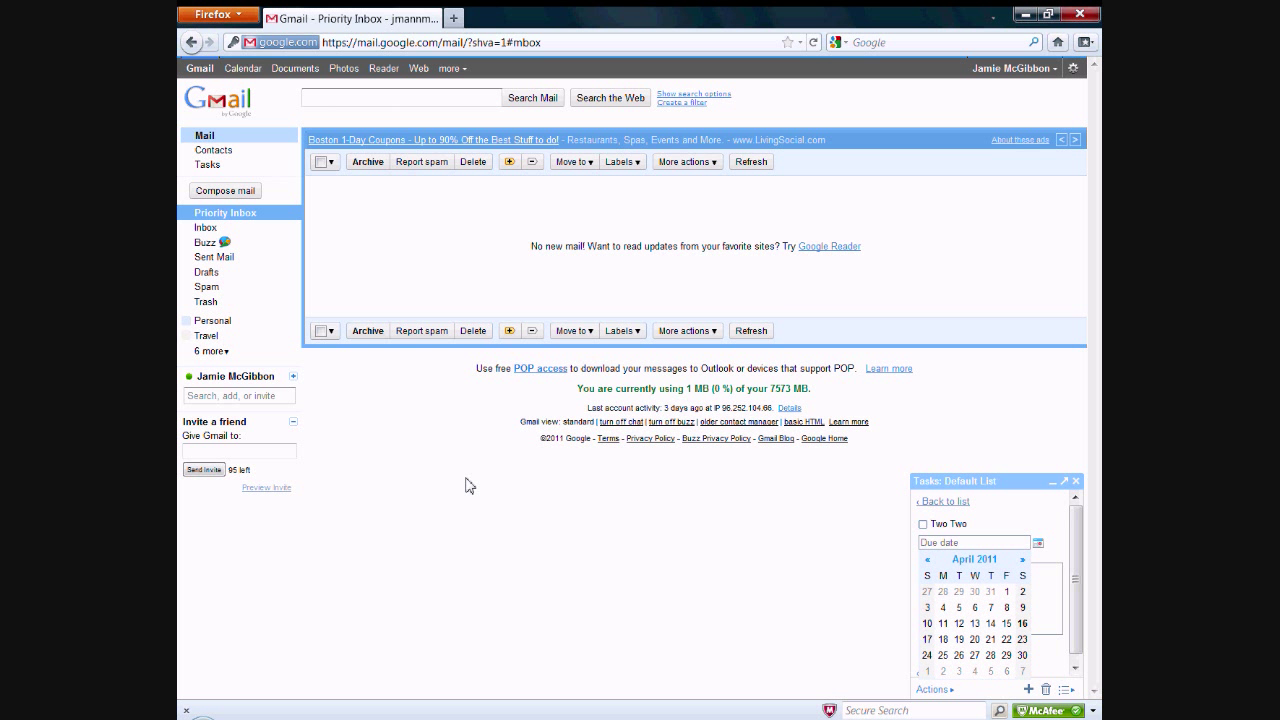